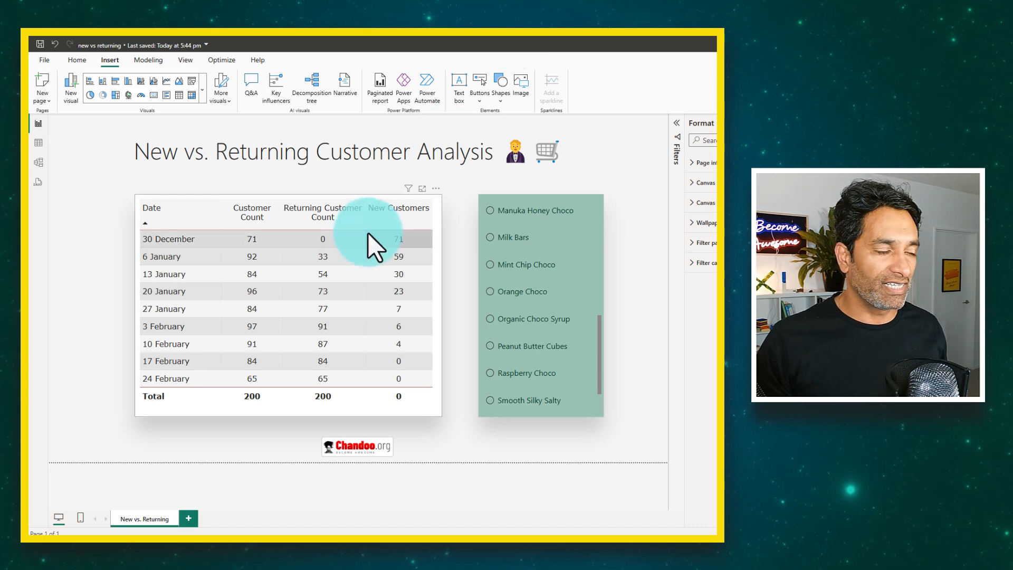
mouse_move(449, 233)
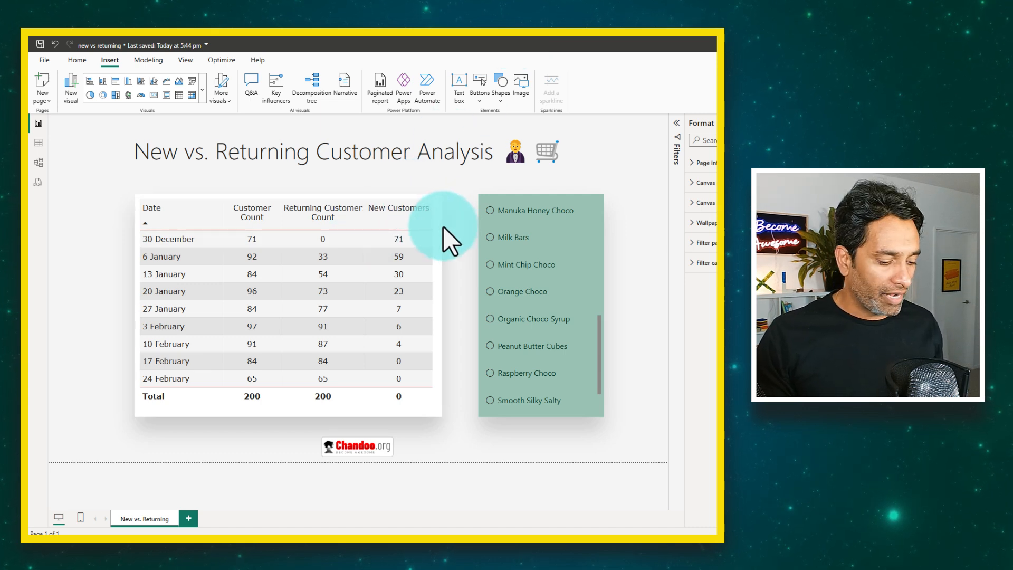
mouse_move(144, 207)
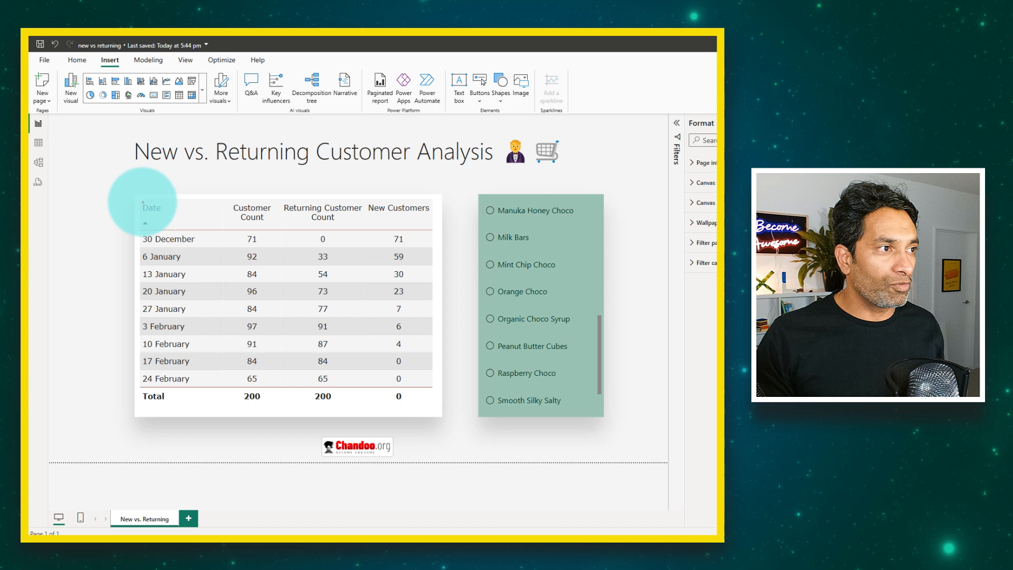
Review the raw data rows, checking the Product Name and Customer ID columns.
click(156, 207)
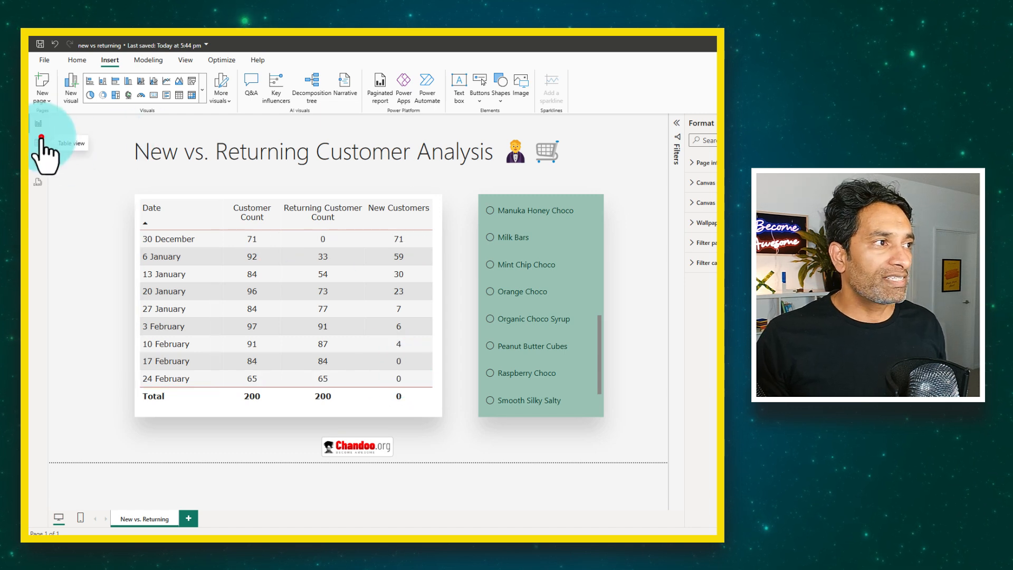
click(37, 143)
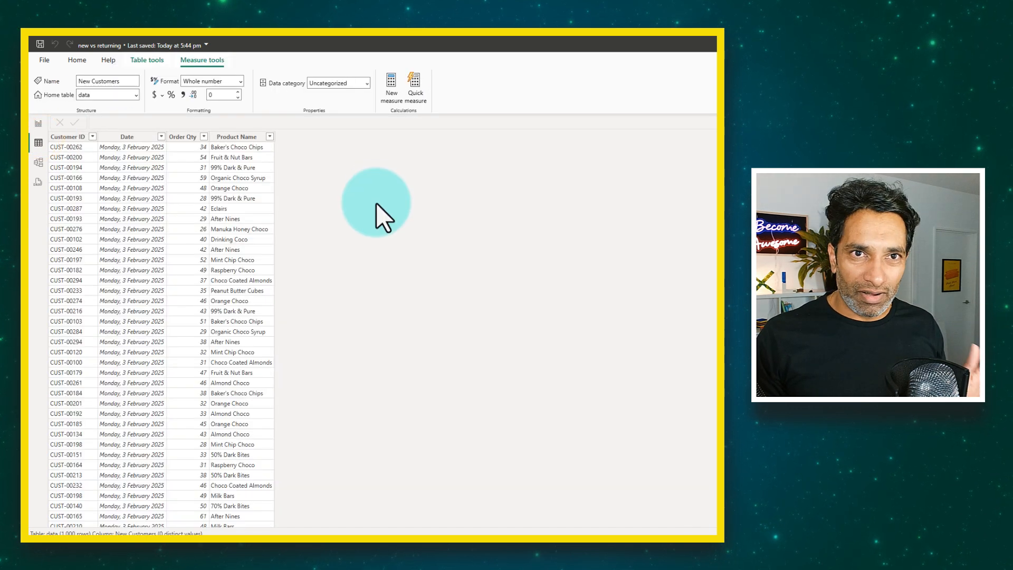
mouse_move(146, 155)
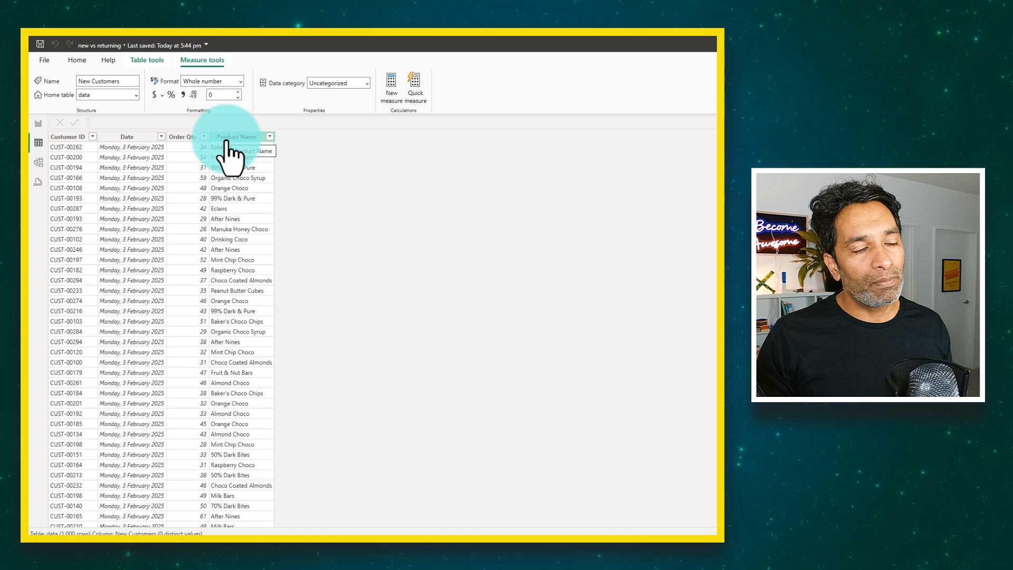
click(236, 136)
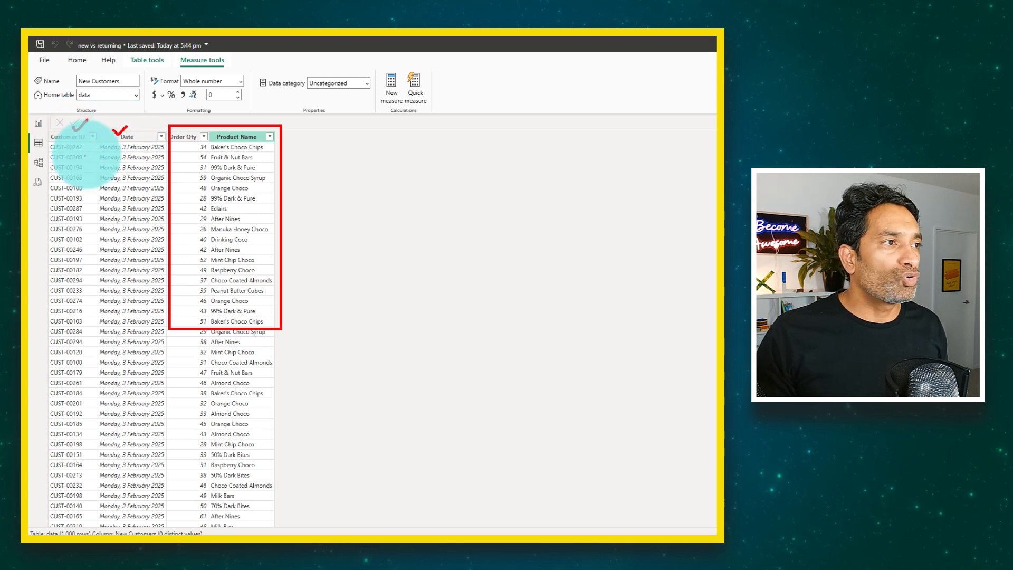
click(162, 137)
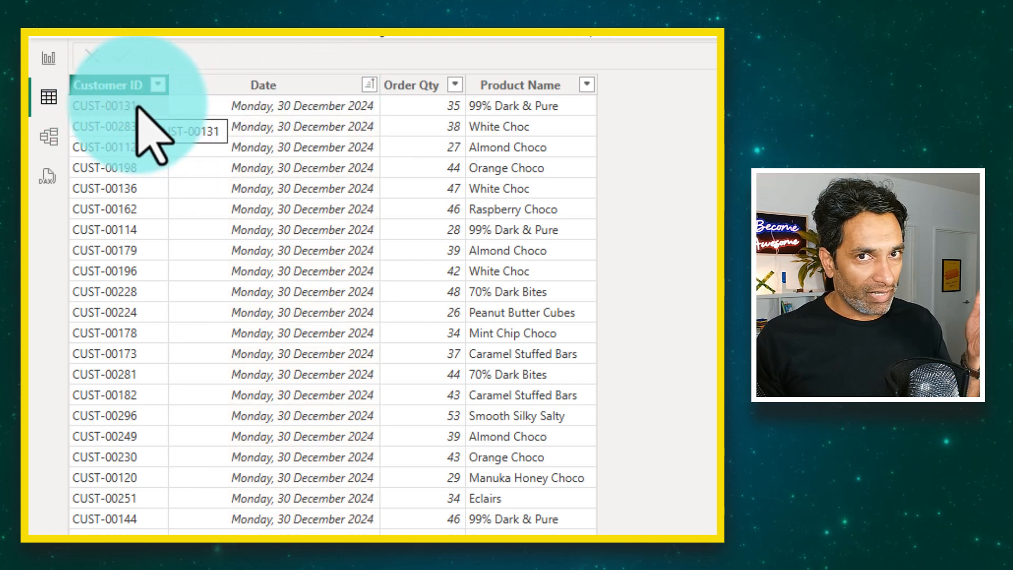
mouse_move(297, 214)
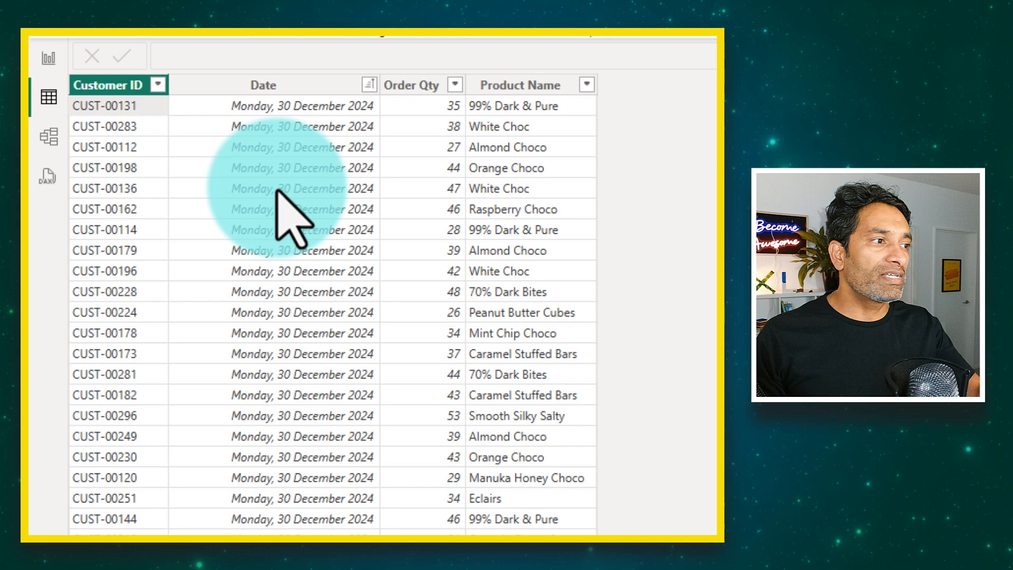
scroll(down, 3)
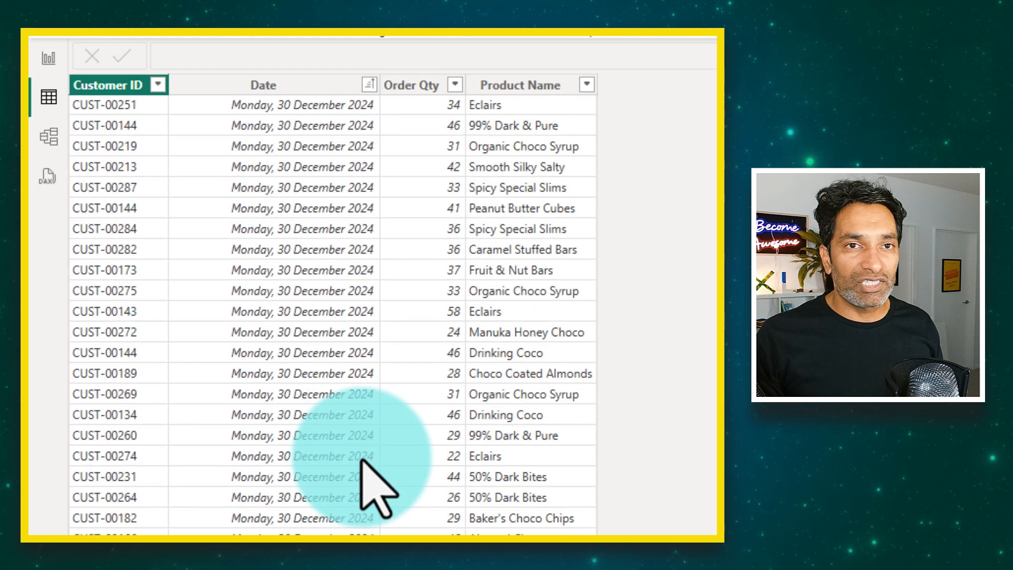
mouse_move(371, 492)
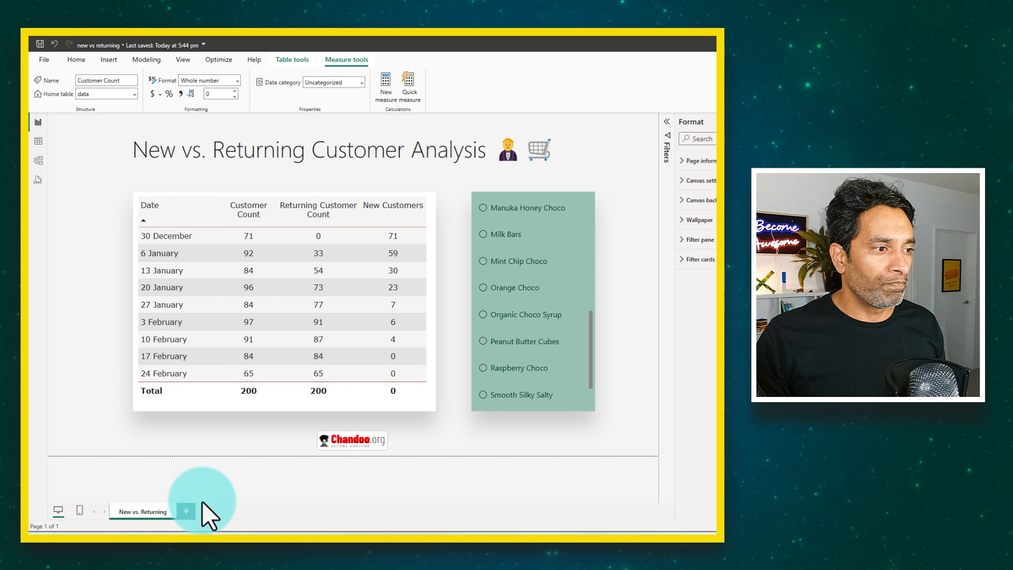
Add a new page with a table of weekly dates and Customer Count, totalling 200.
click(187, 511)
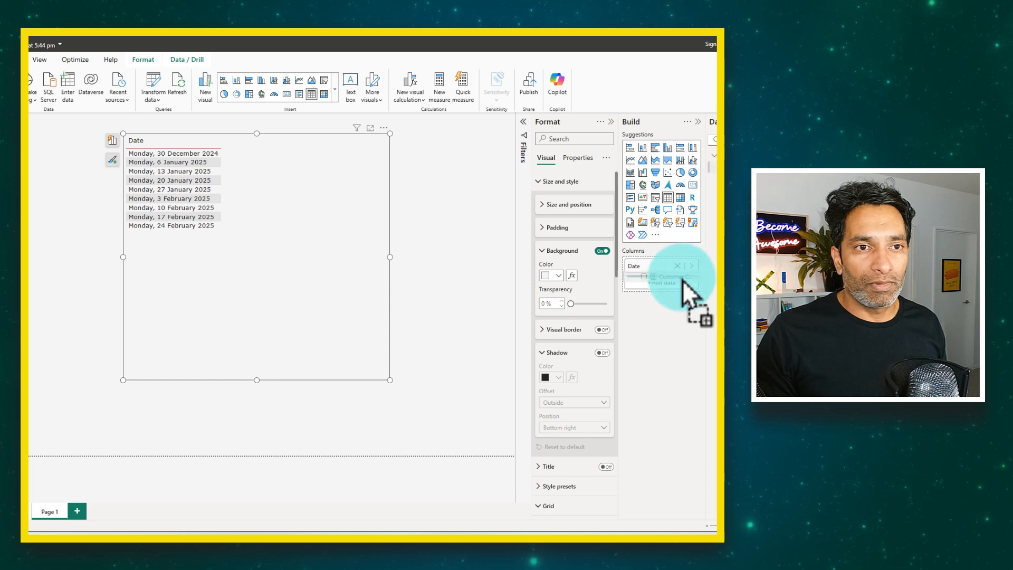
click(659, 281)
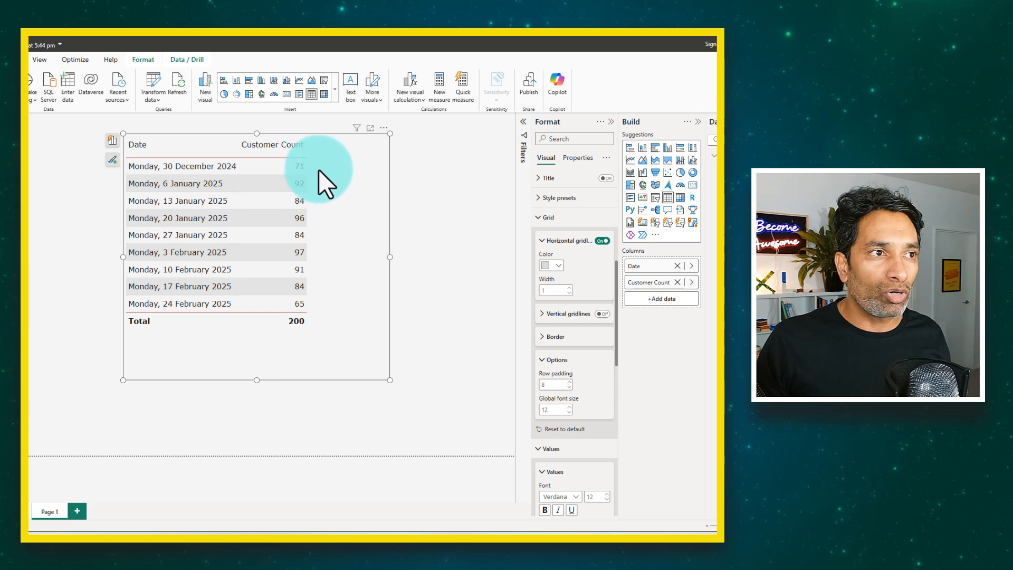
mouse_move(288, 139)
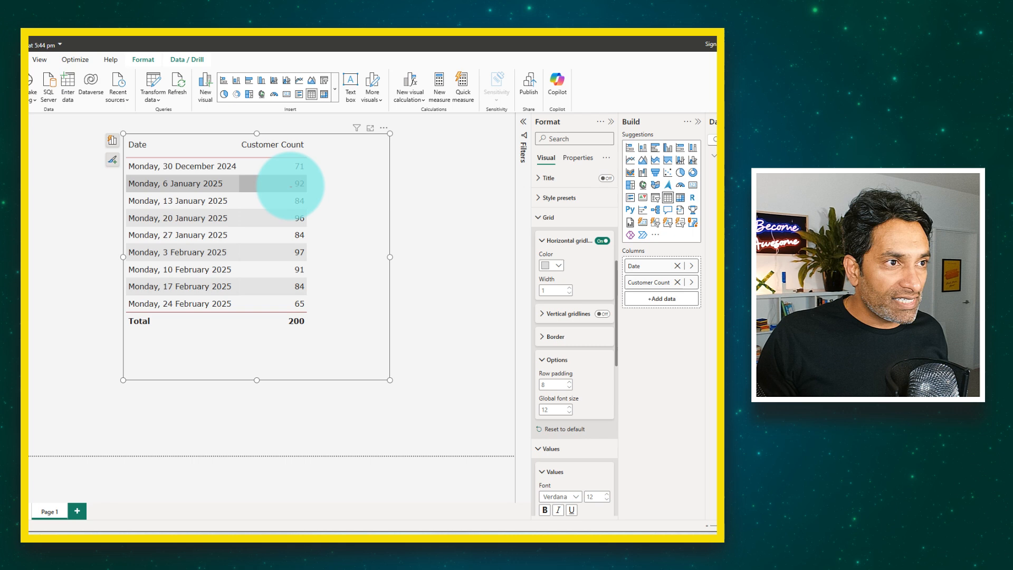
click(298, 184)
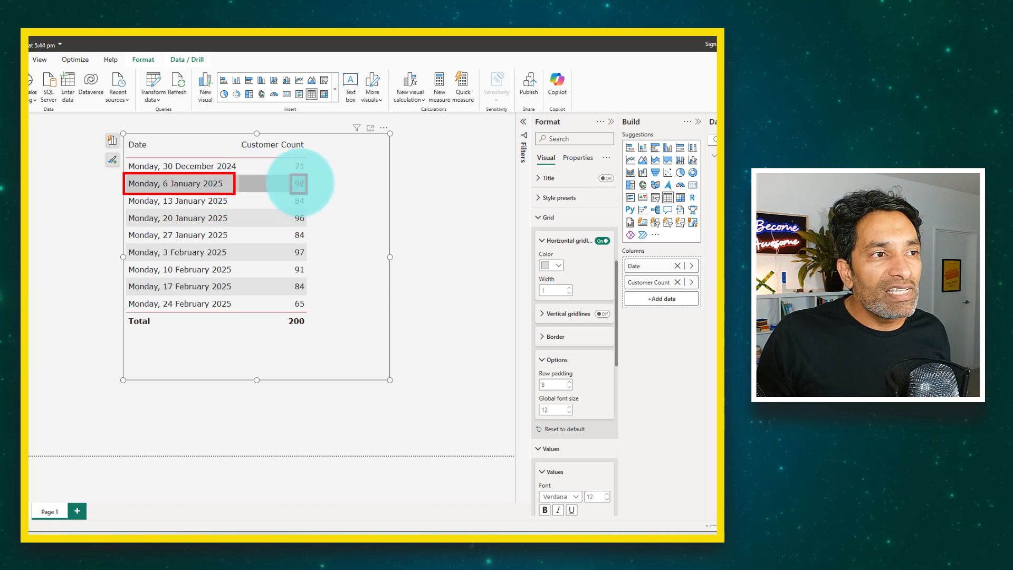
mouse_move(284, 155)
text(Ret)
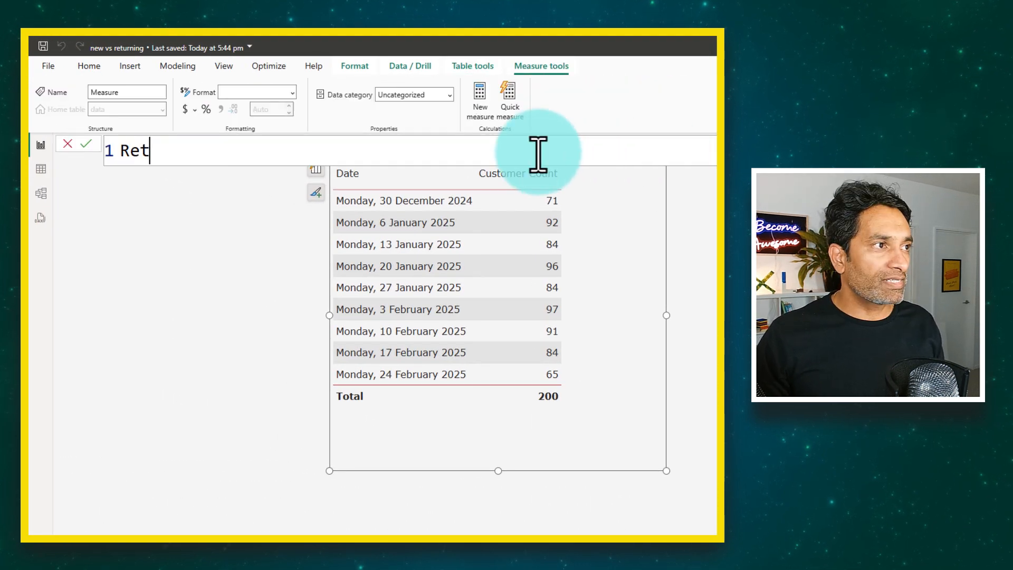
Name the measure Returning Customers v1 and begin declaring var custs.
text(urning Cu)
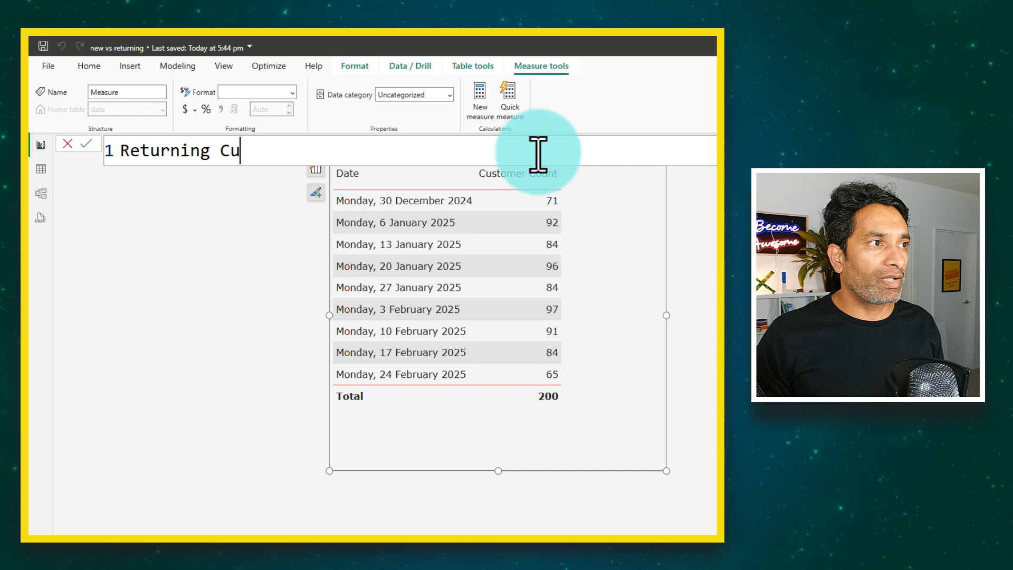
text(stomers v1 =)
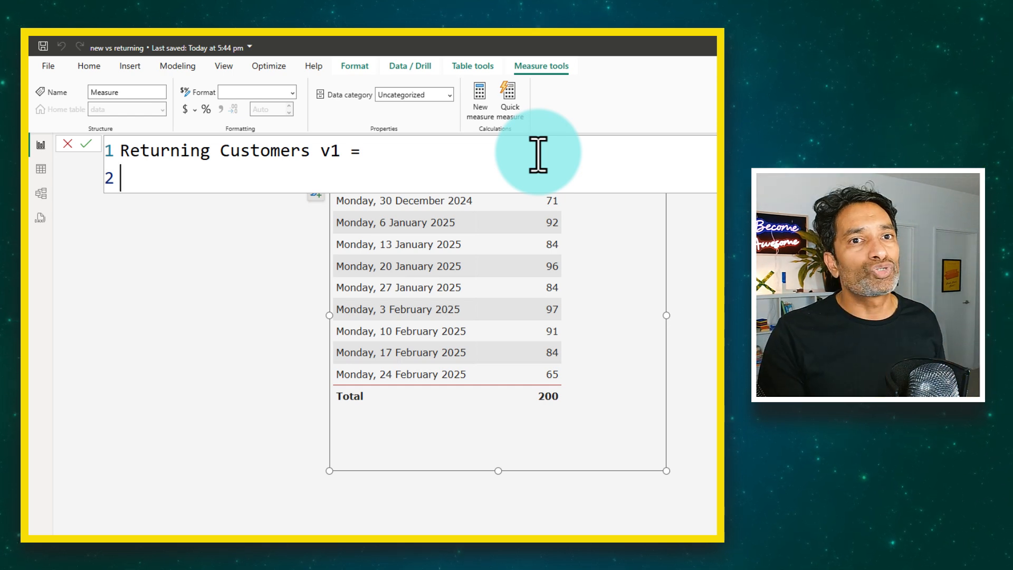
mouse_move(452, 168)
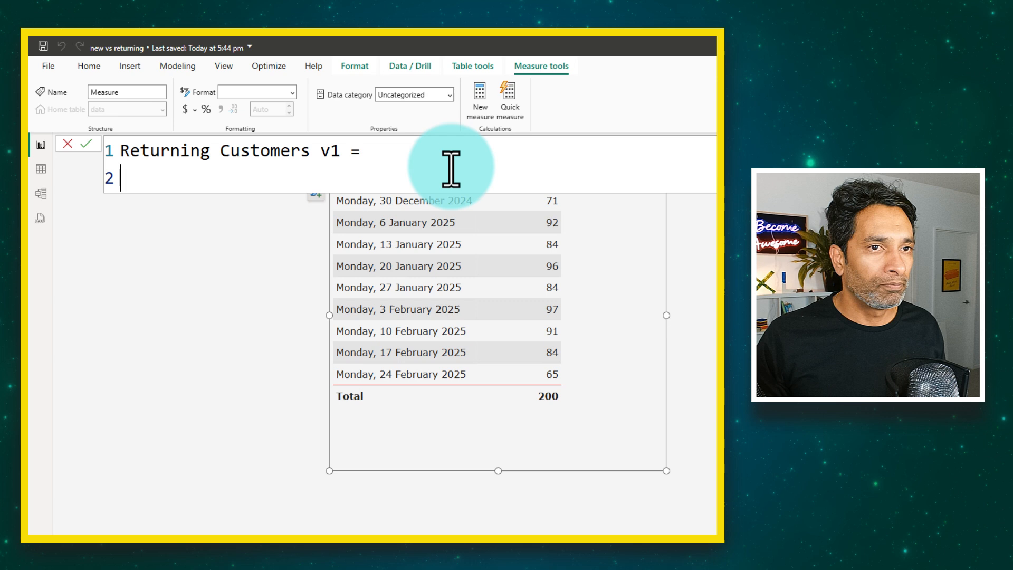
text(var)
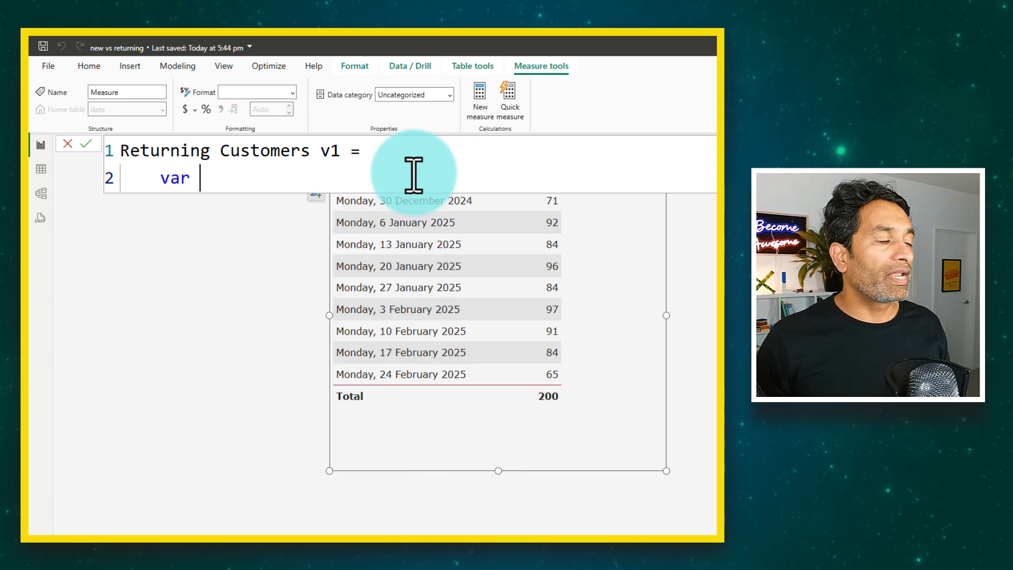
text(custs)
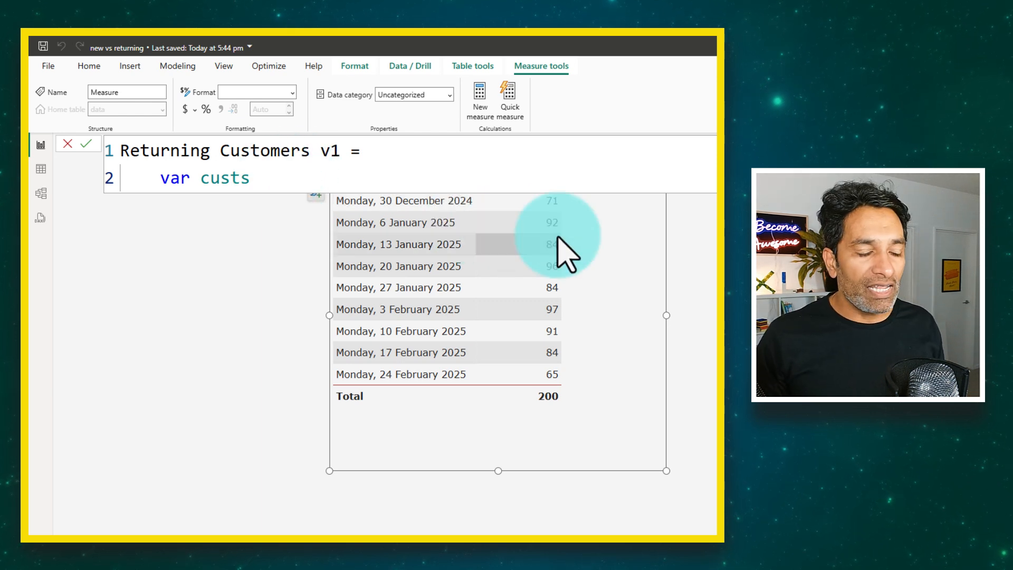
Set custs = VALUES(data[Customer ID]) and start a second VAR line.
text(= VALUES)
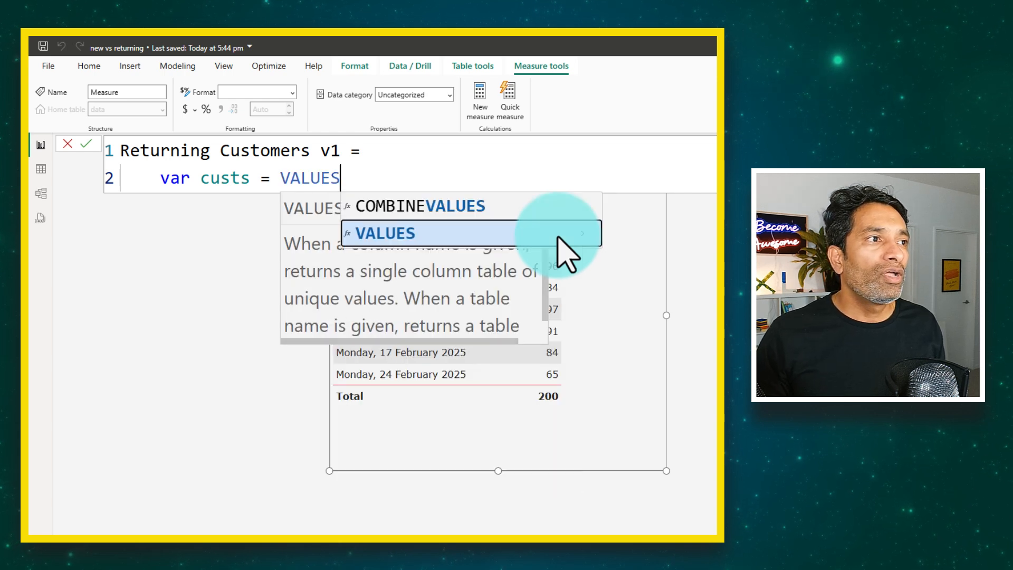
text(DIS)
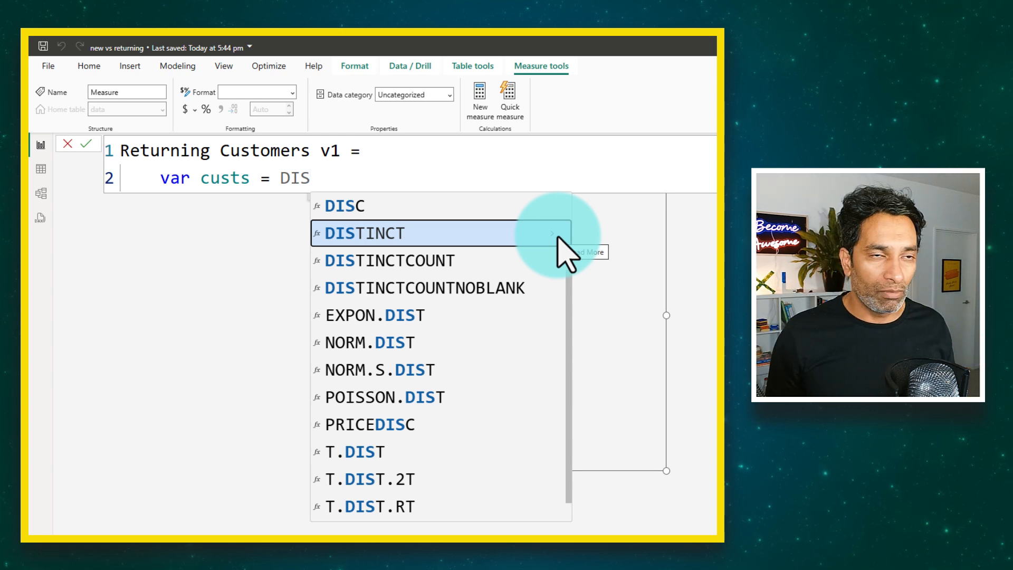
text(VALUES()
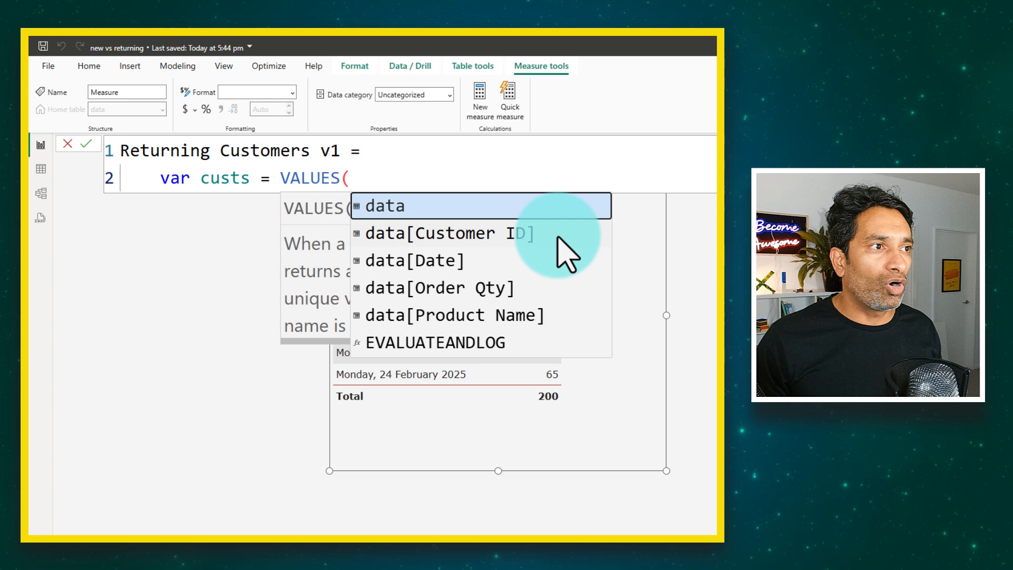
click(450, 233)
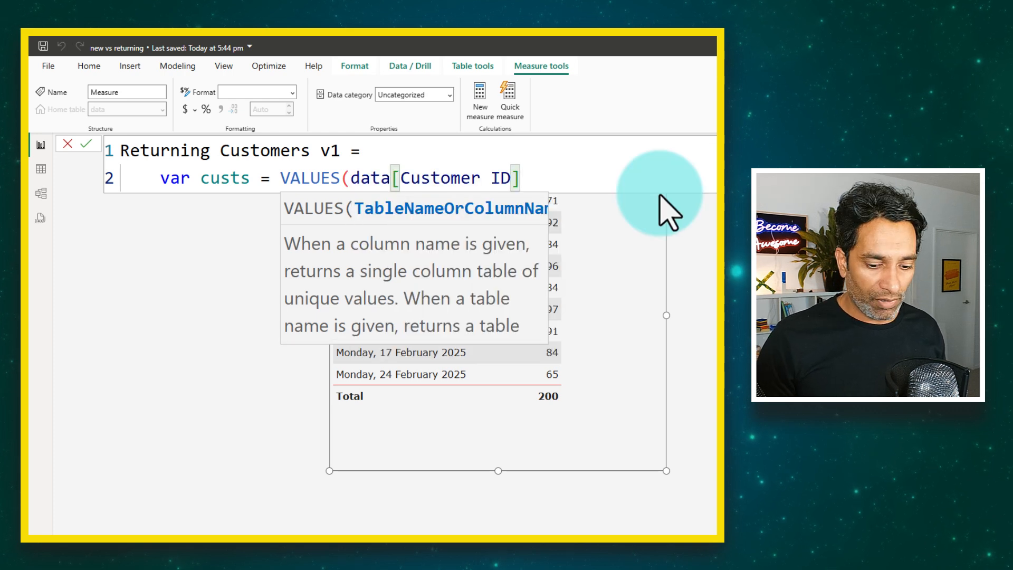
text())
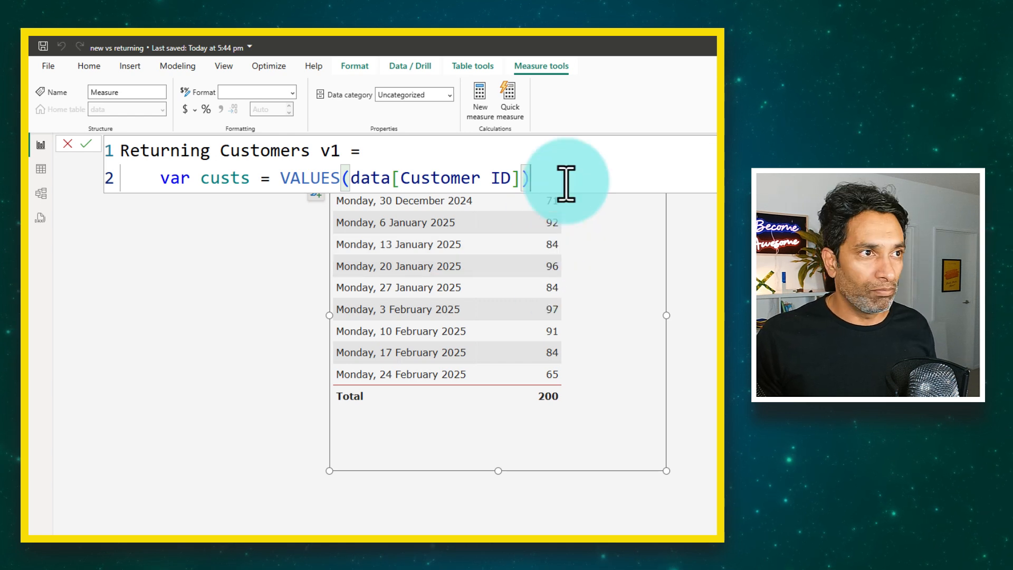
text(VAR)
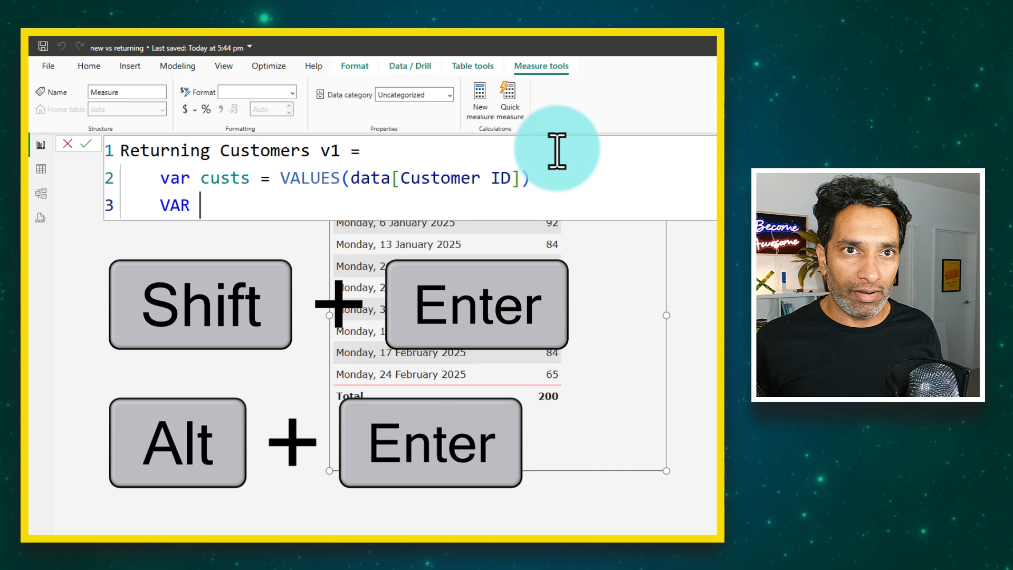
Declare VAR curr_date = LASTDATE(data[Date]) and move to a new line.
text(CU)
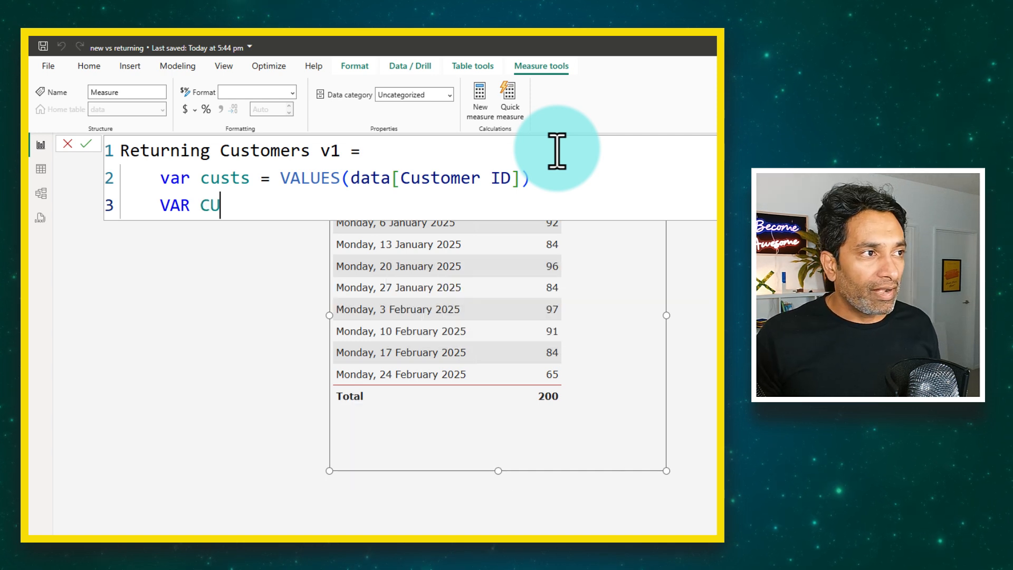
text(ur)
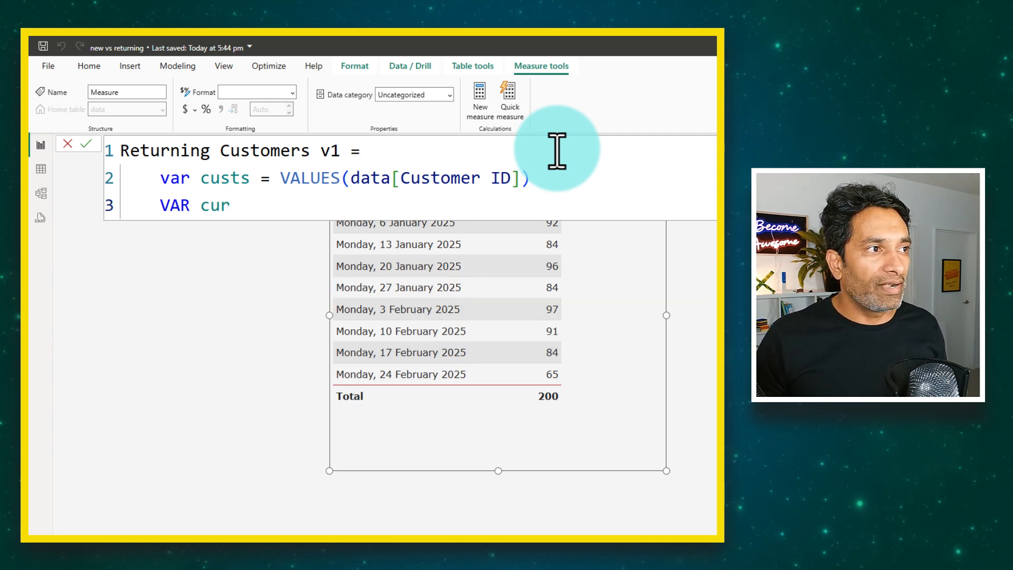
text(r_date =)
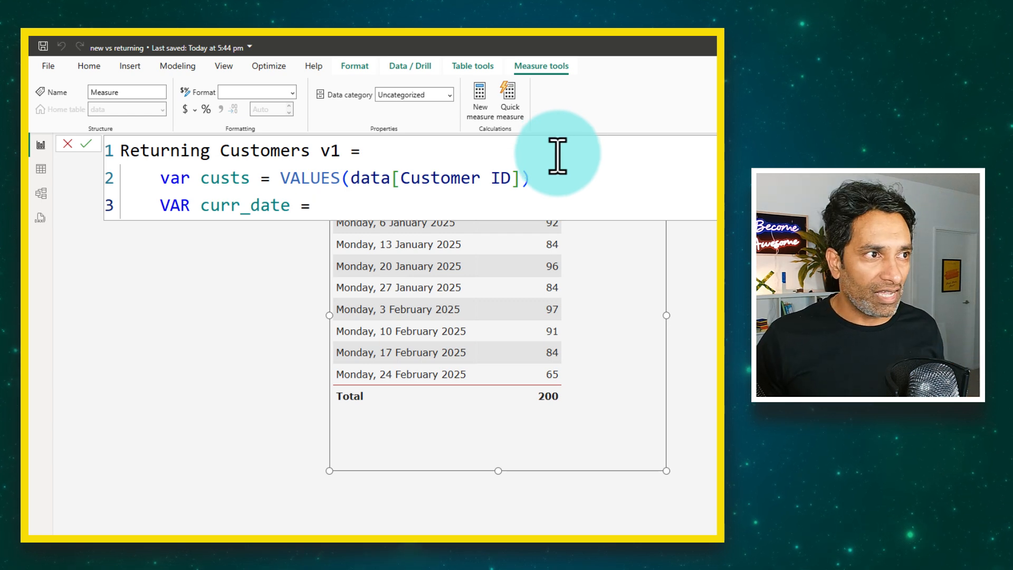
text(LASTDATE()
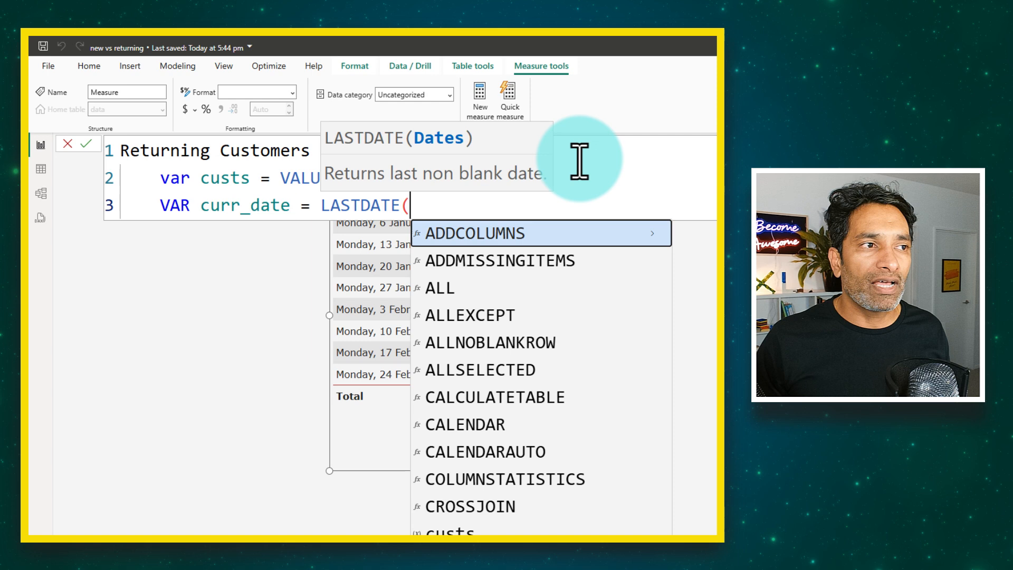
text(data[Date]))
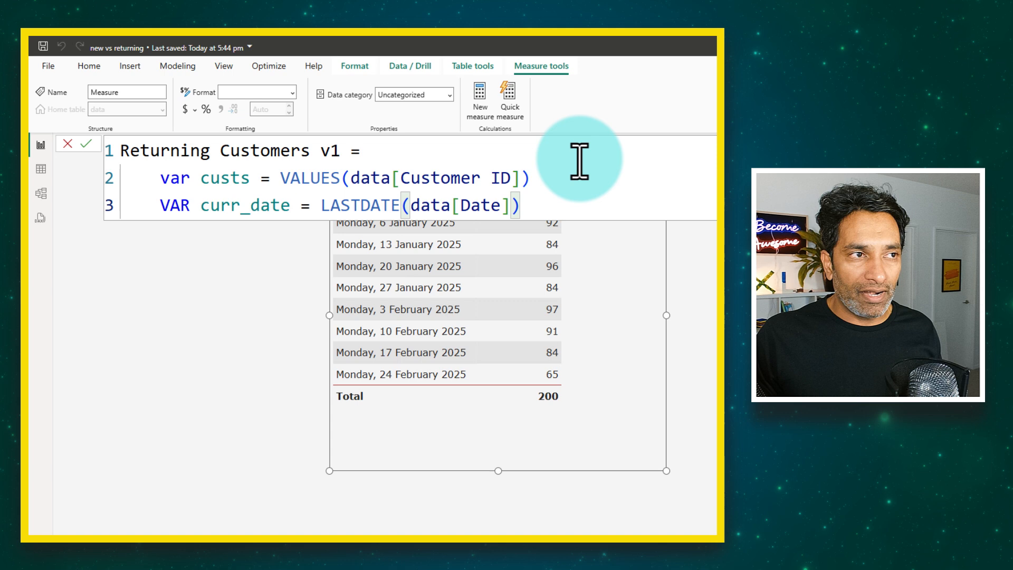
mouse_move(336, 206)
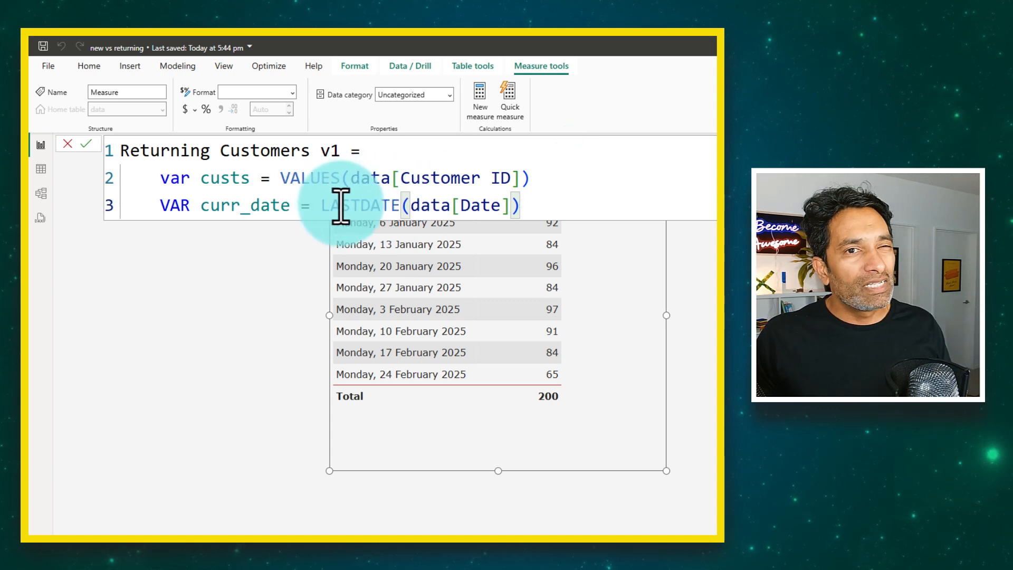
mouse_move(498, 206)
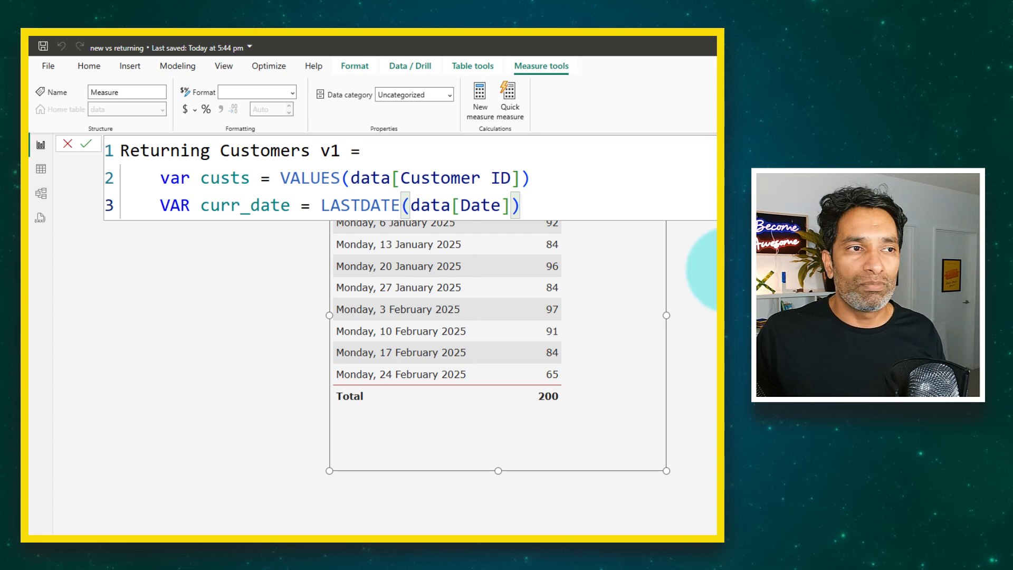
mouse_move(471, 265)
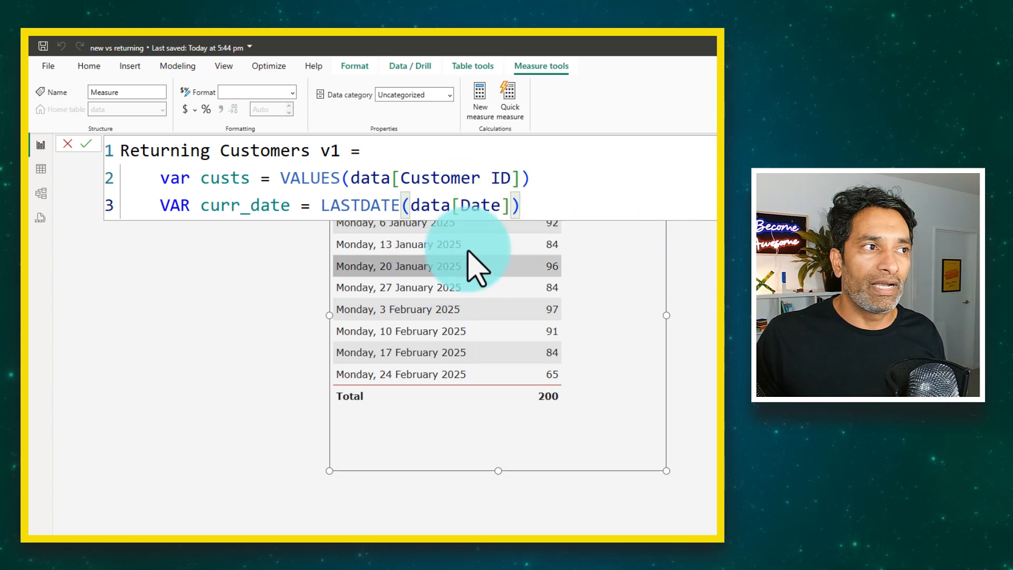
mouse_move(440, 278)
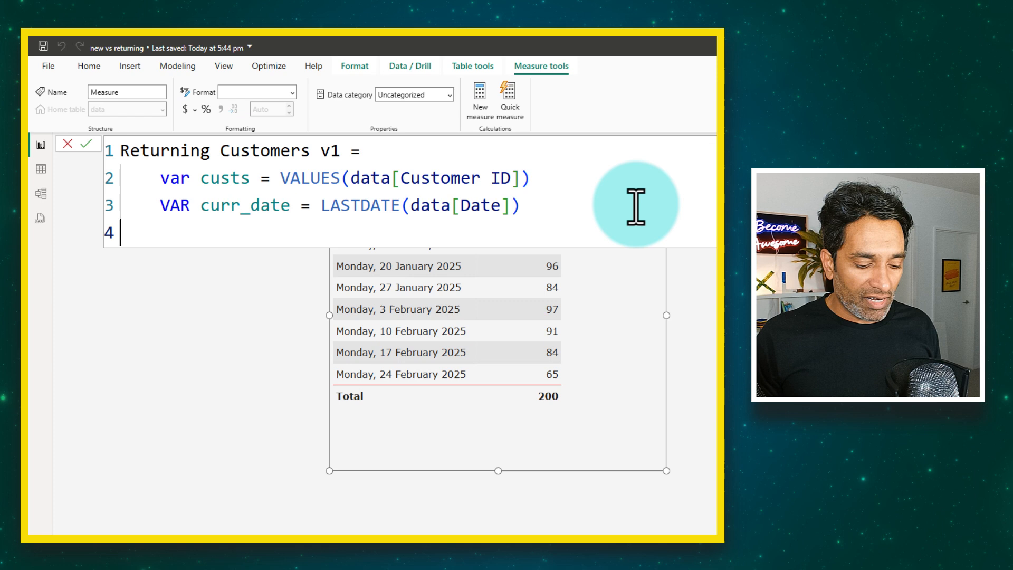
Write RETURN followed by sumx(custs, as the start of the result expression.
text(RETURN)
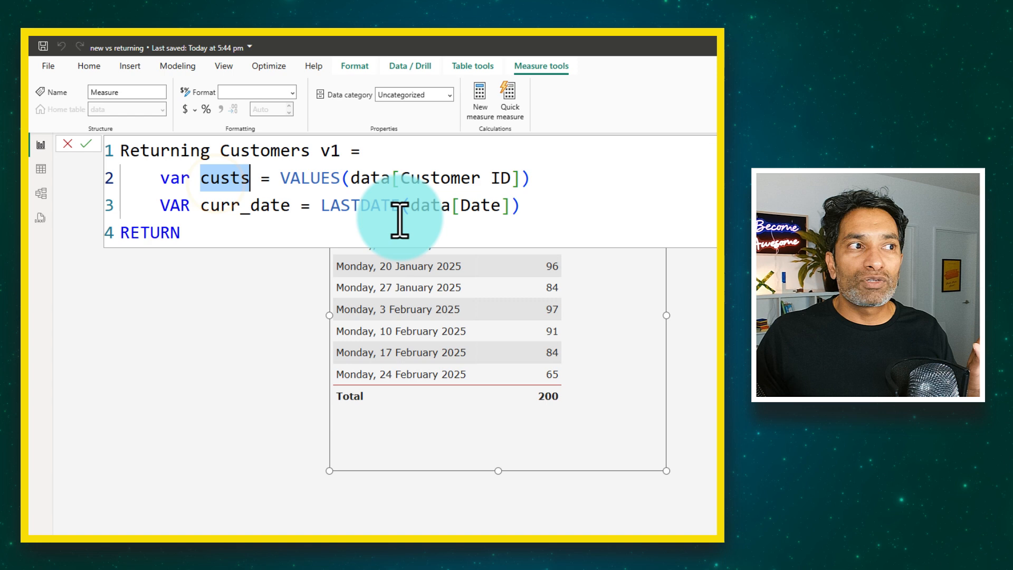
click(150, 233)
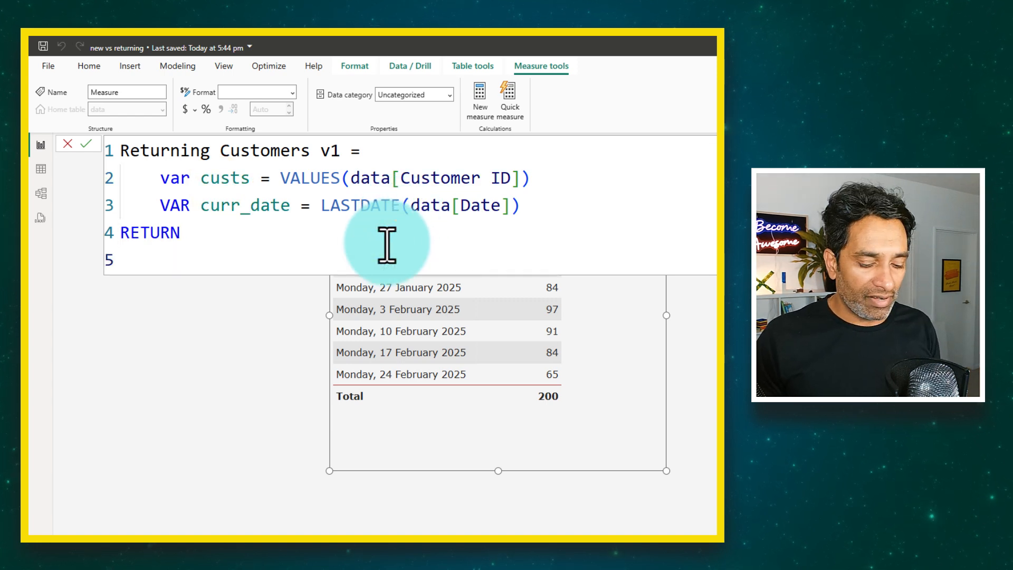
text(su)
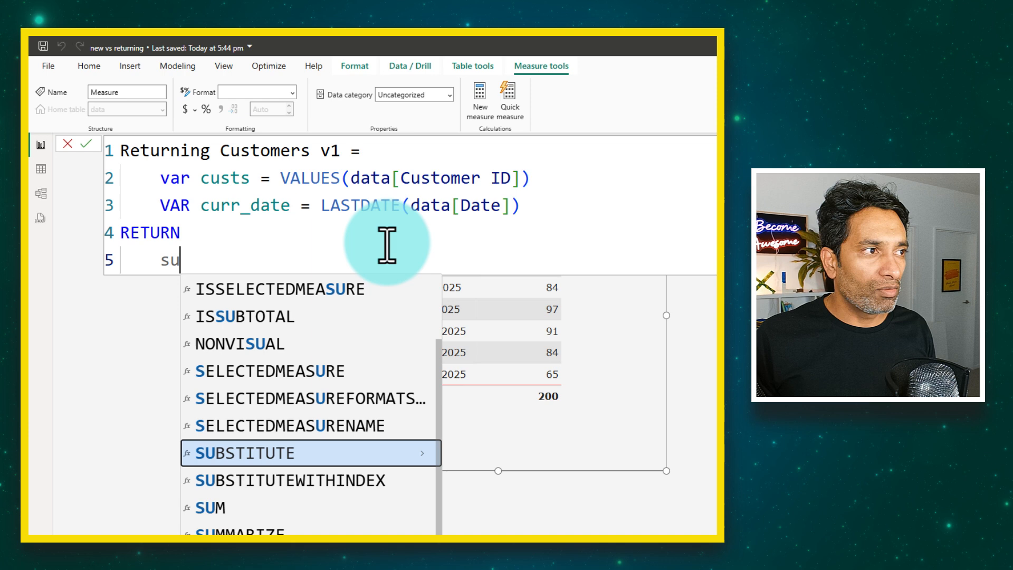
text(mx()
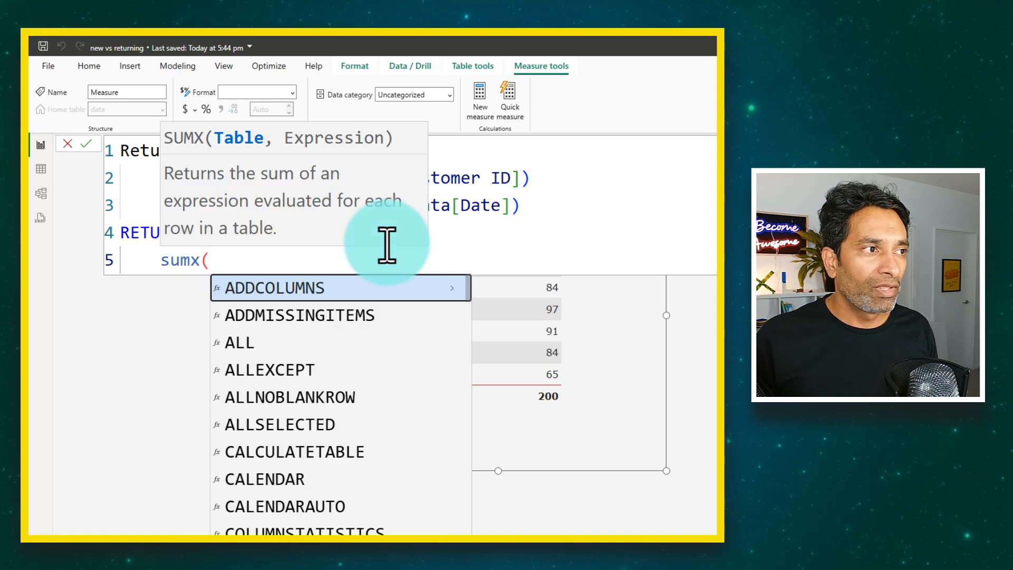
text(custs,)
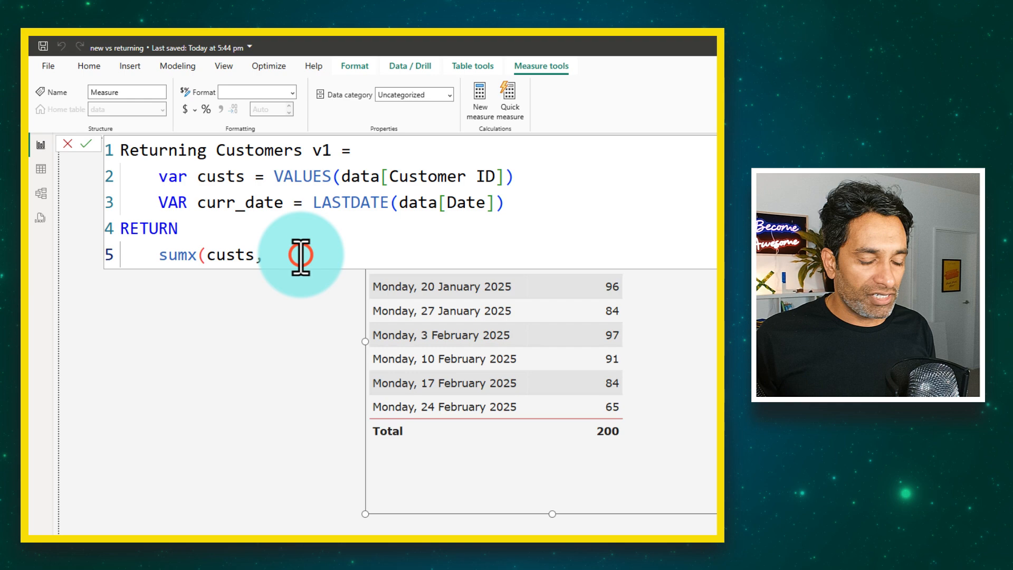
Complete it with CALCULATE([Customer Count], data[Date] < curr_date).
text(CALCULATE()
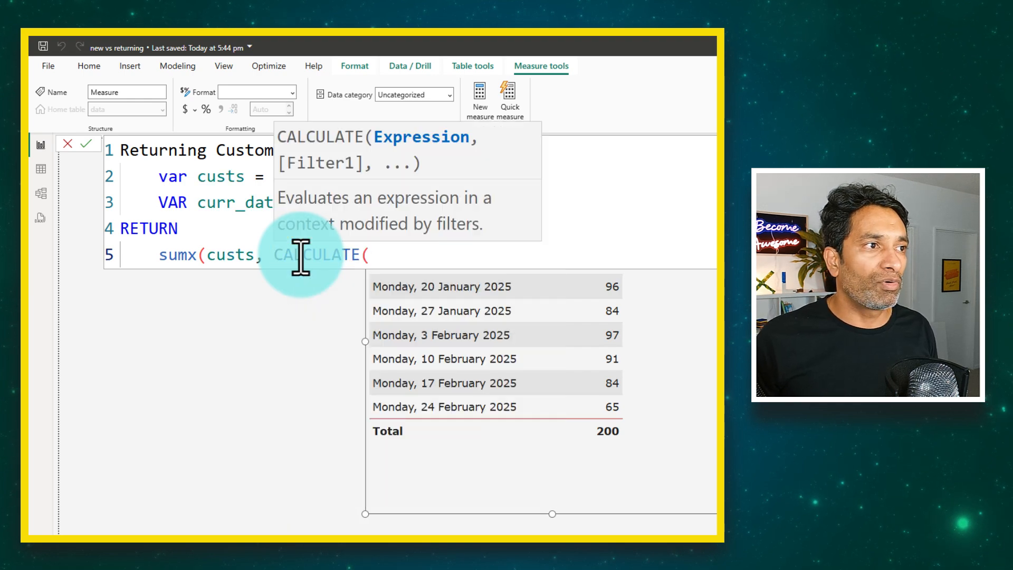
text([)
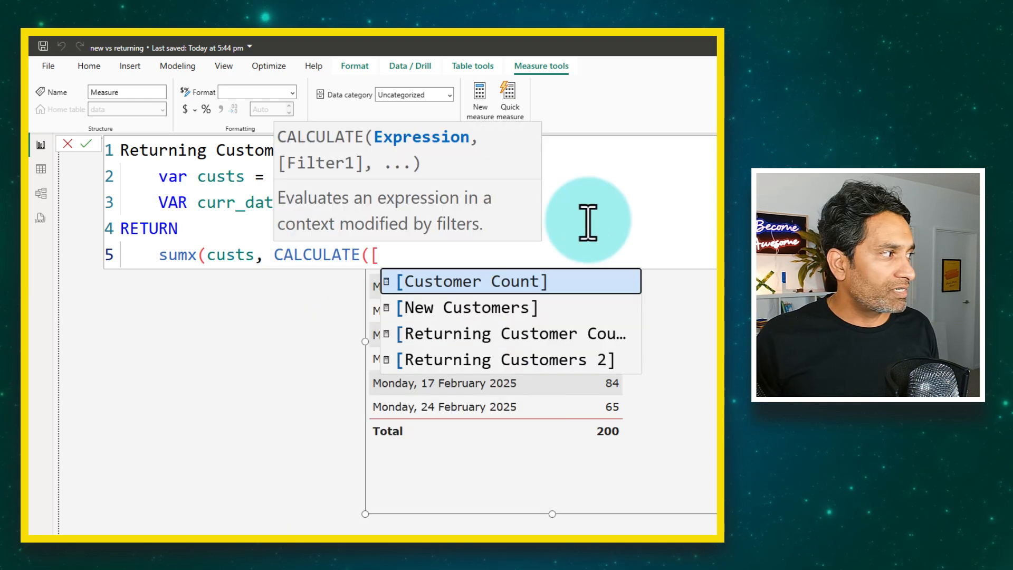
text([Customer Count],DATA)
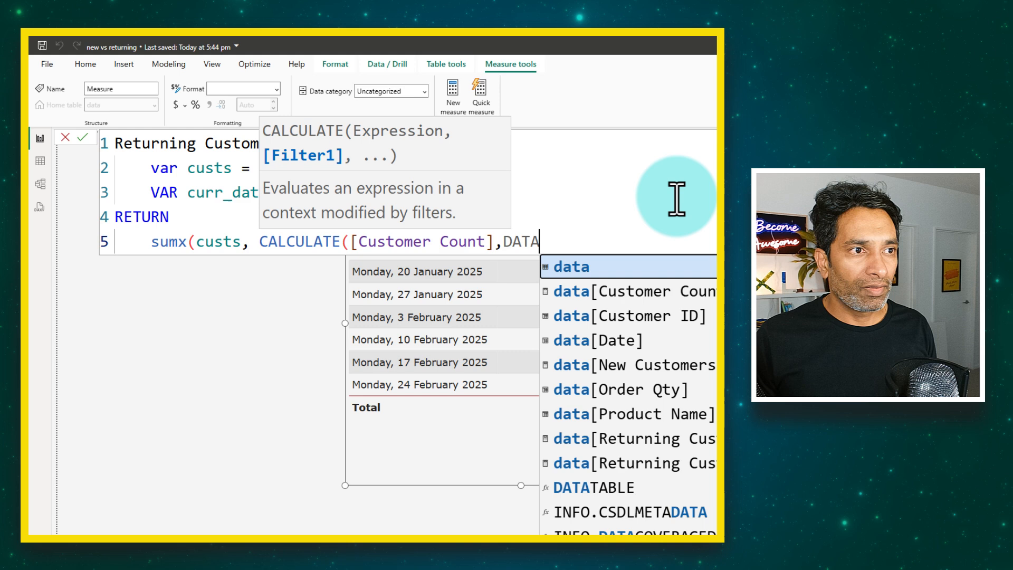
text([D)
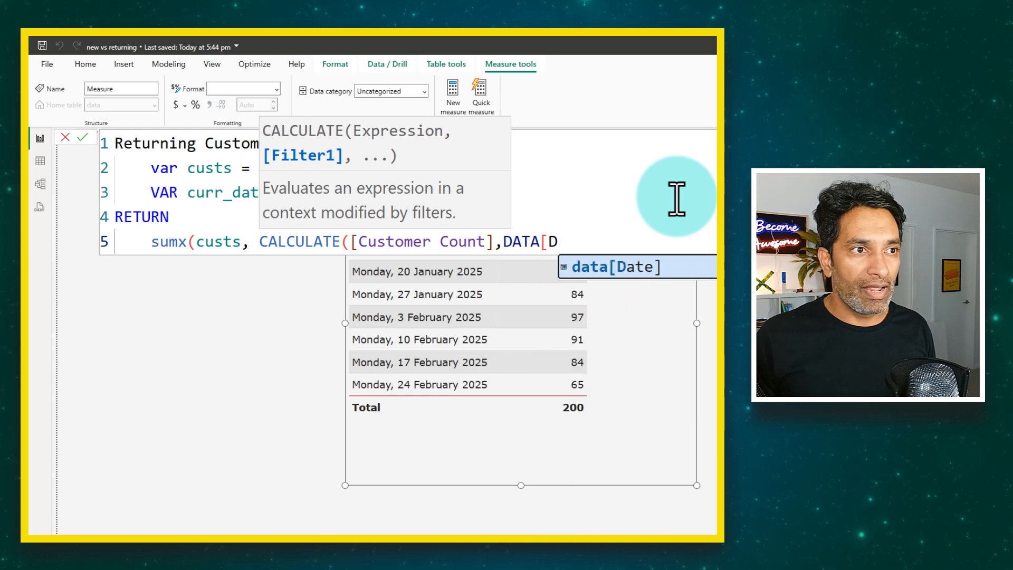
text(]<C)
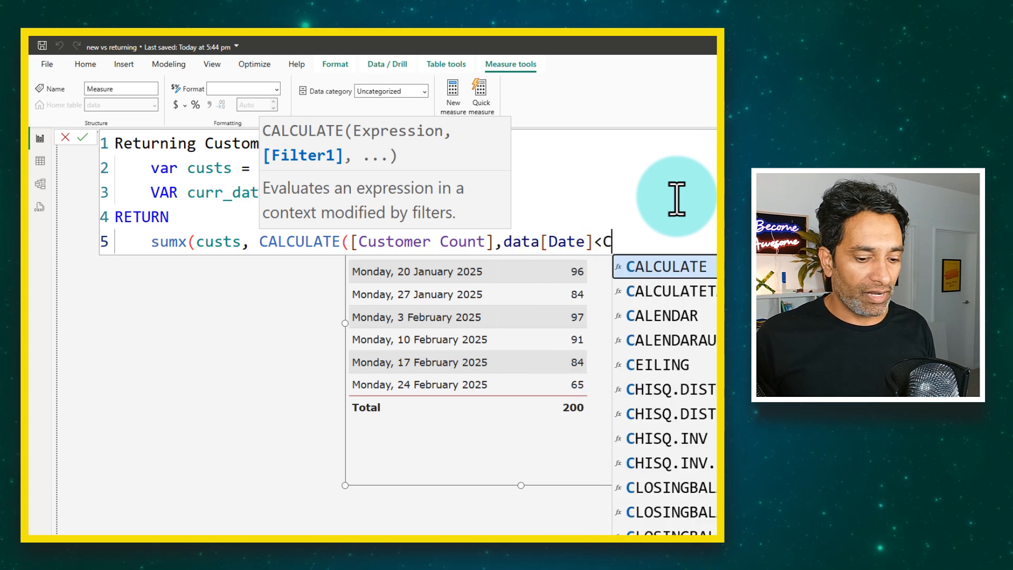
text(curr_date)
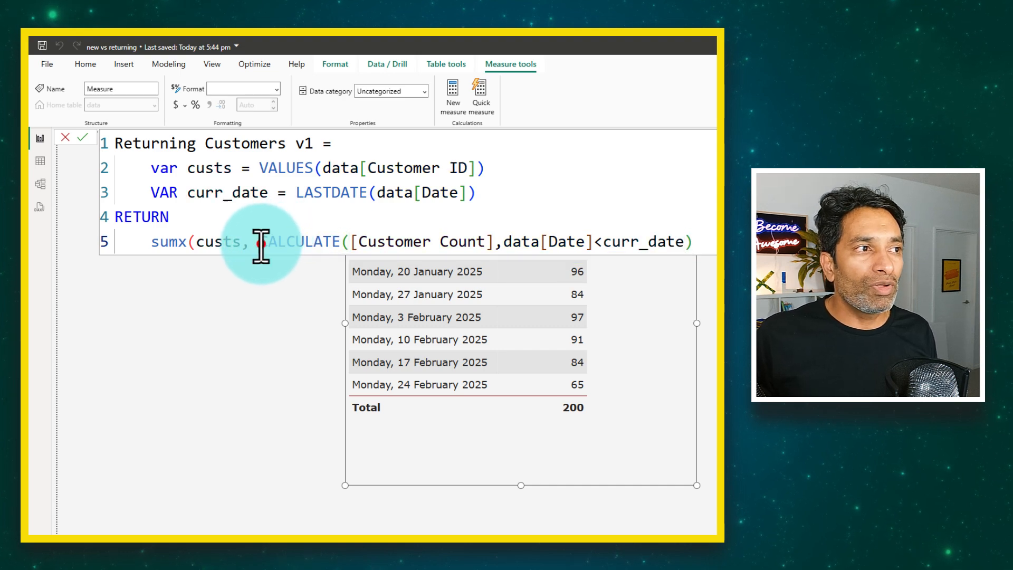
Wrap the CALCULATE in IF(... > 0, 1, 0) so each prior customer counts 1, closing the SUMX.
text(if()
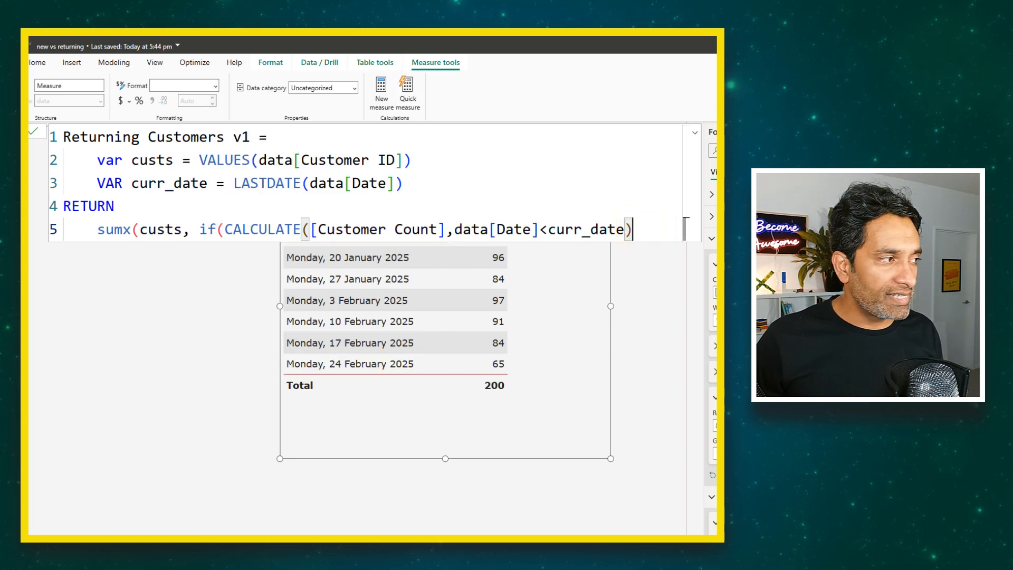
text(>0)
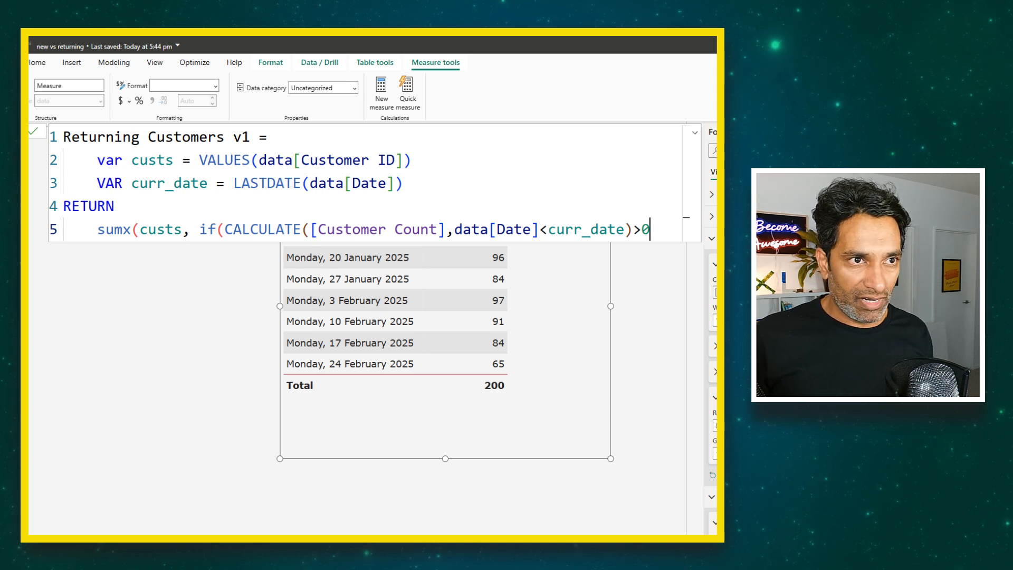
text(,1,0)
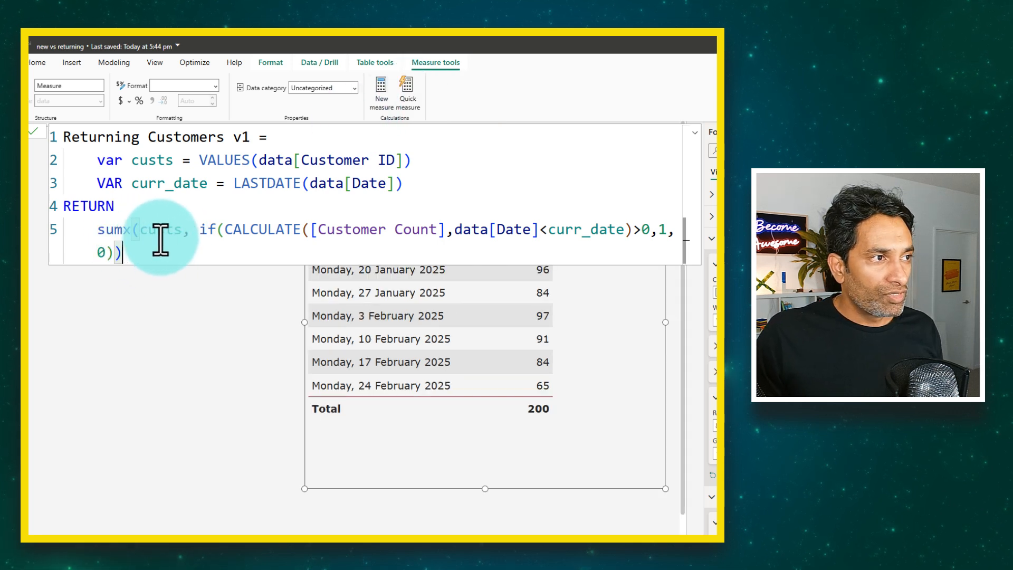
double_click(160, 229)
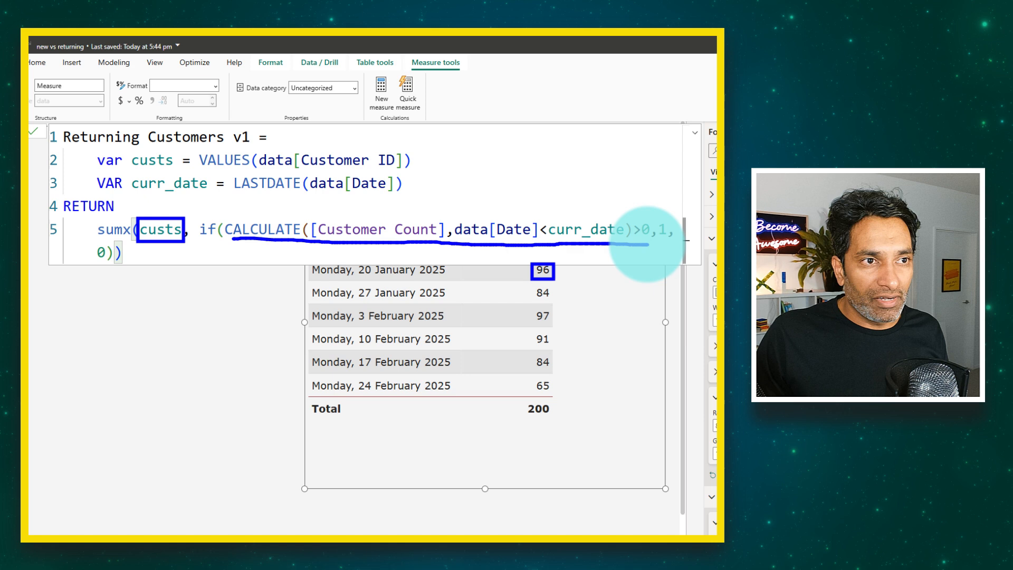
mouse_move(511, 239)
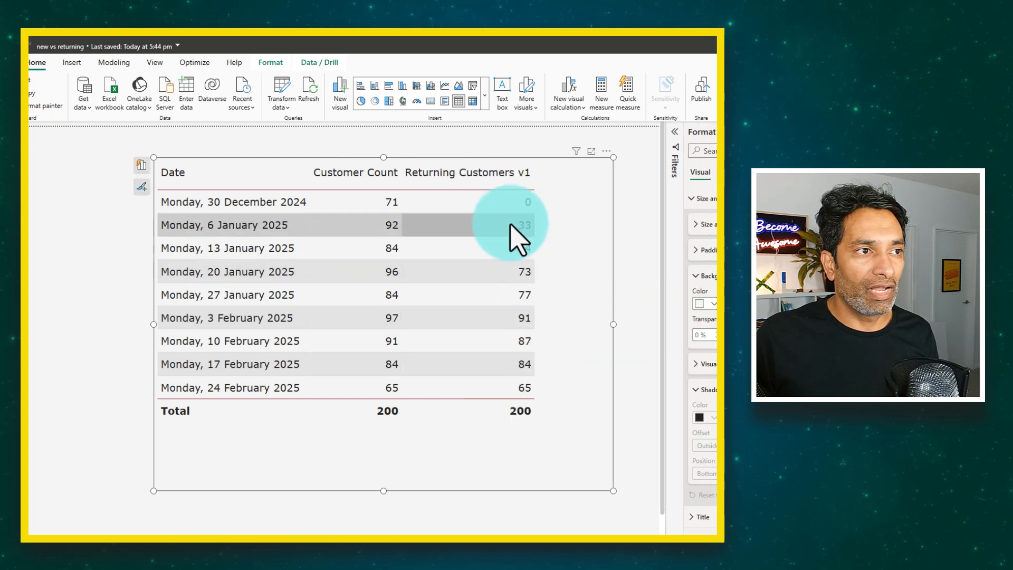
mouse_move(530, 388)
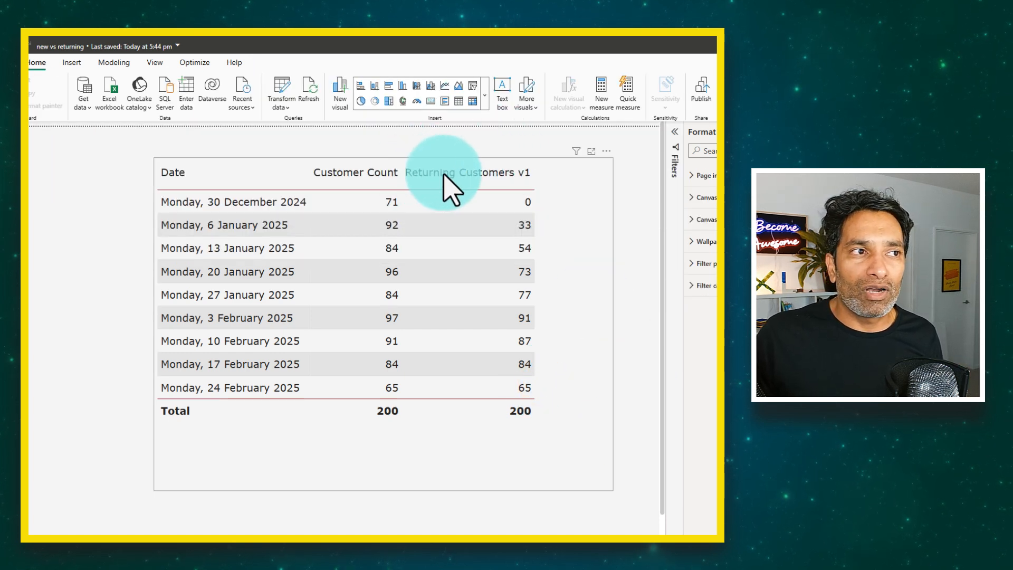
mouse_move(470, 190)
text(New Customers = [Customer Count] - [Returning Customer Count])
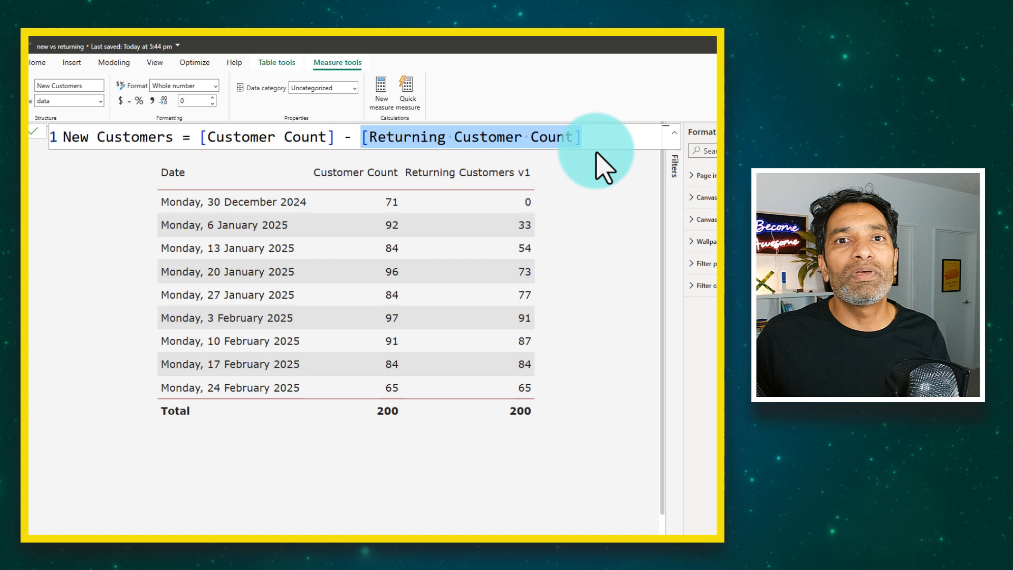
mouse_move(572, 304)
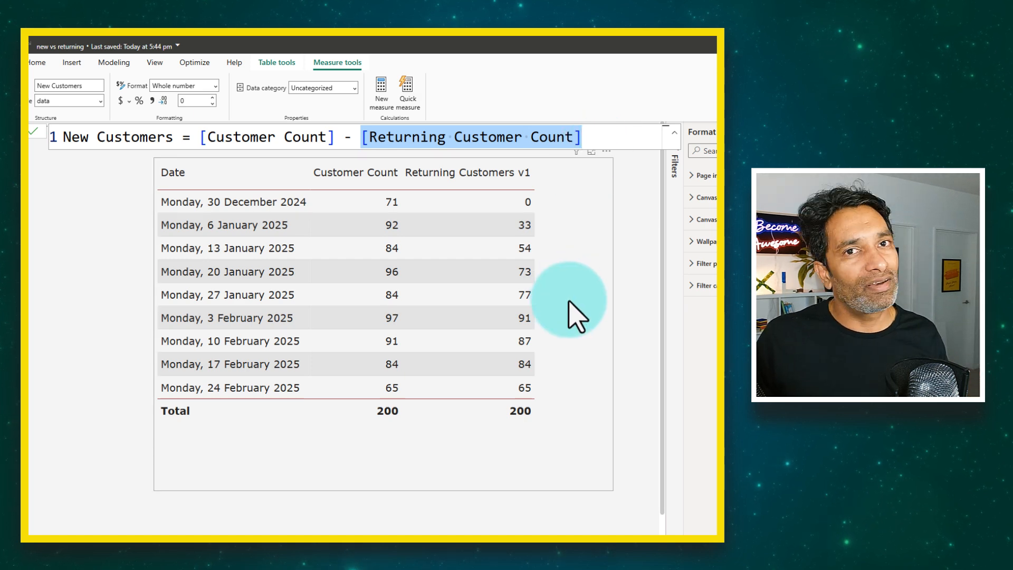
mouse_move(536, 264)
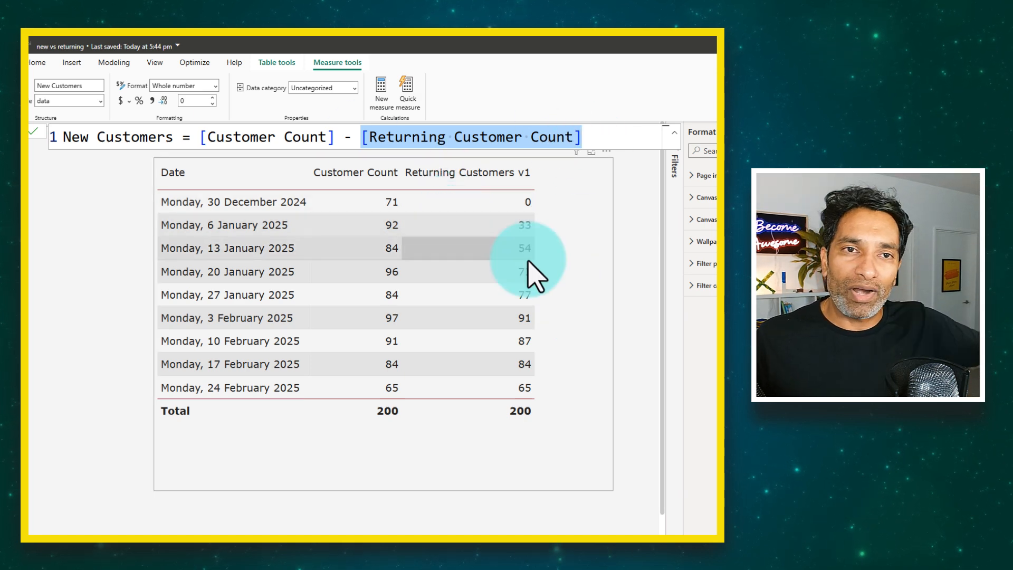
mouse_move(578, 298)
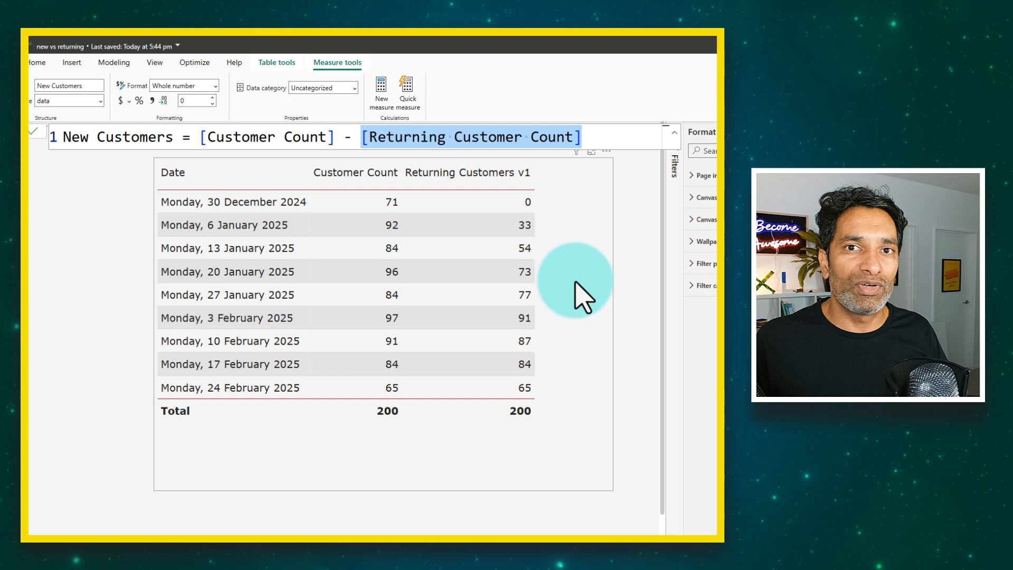
mouse_move(514, 177)
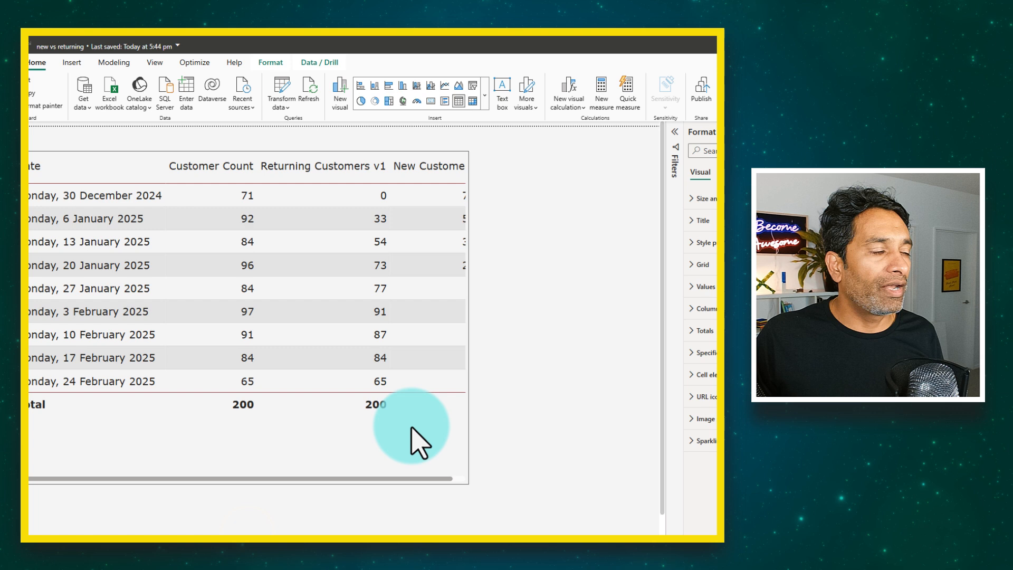
click(420, 439)
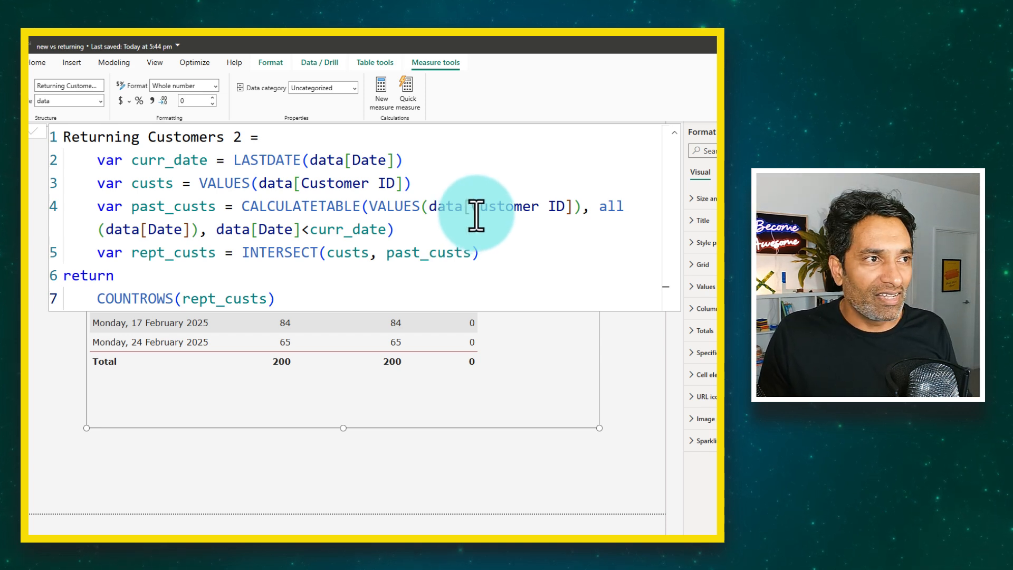
mouse_move(310, 400)
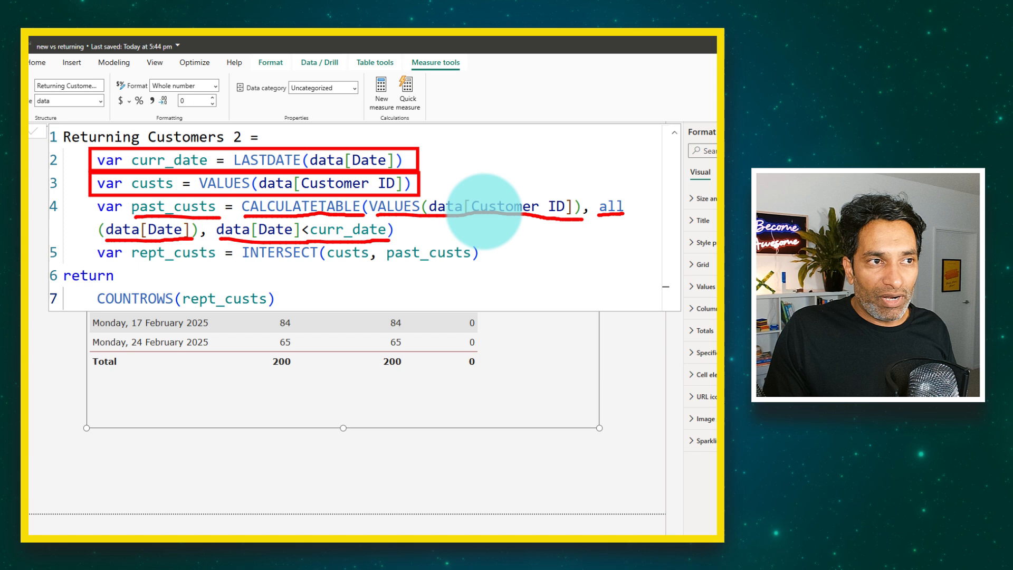
mouse_move(362, 239)
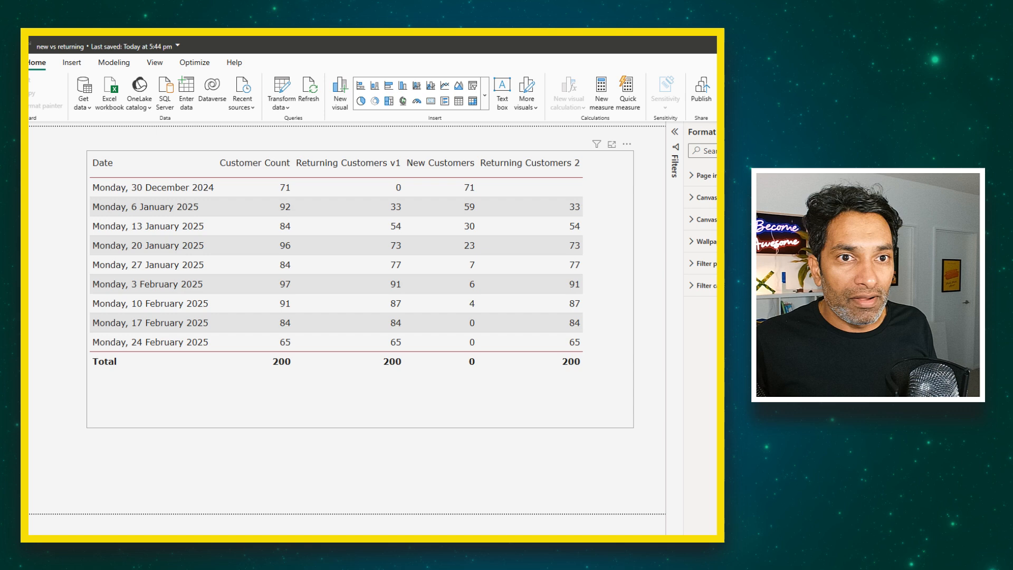
Return to the New vs. Returning Customer Analysis report page.
click(552, 179)
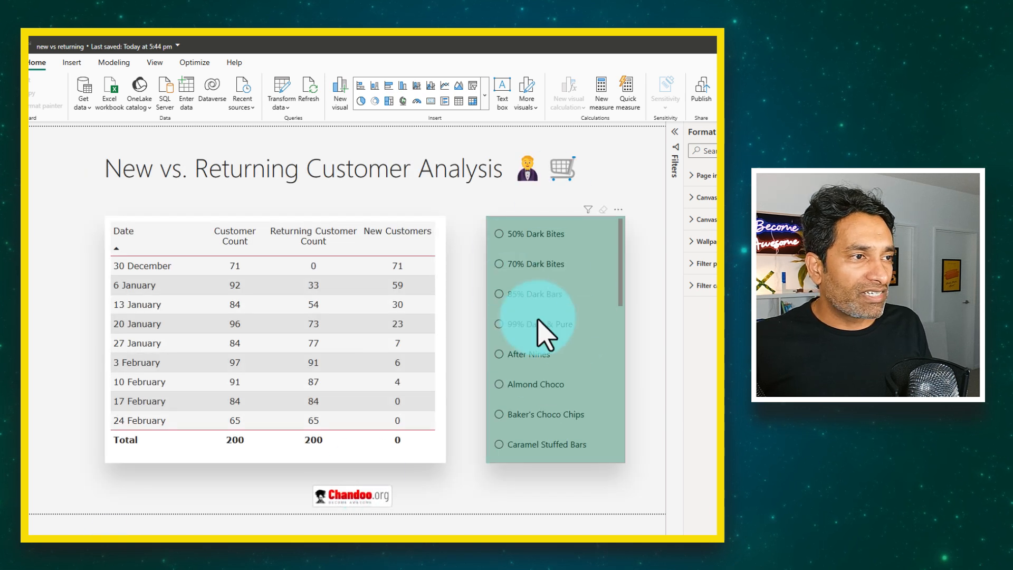
mouse_move(546, 223)
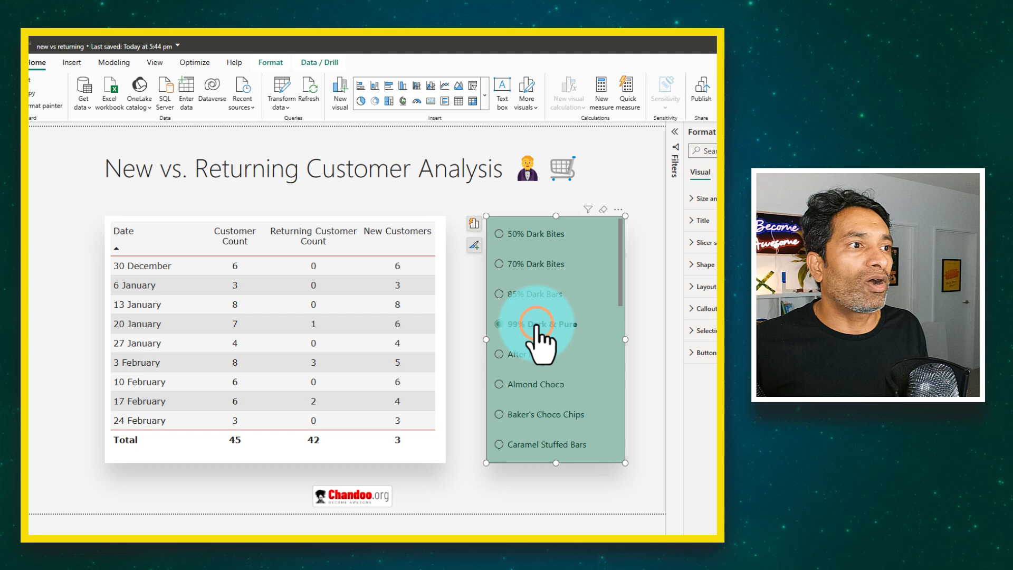
Filter the slicer to 99% Dark & Pure, showing 45 customers, 42 returning and 3 new.
click(498, 323)
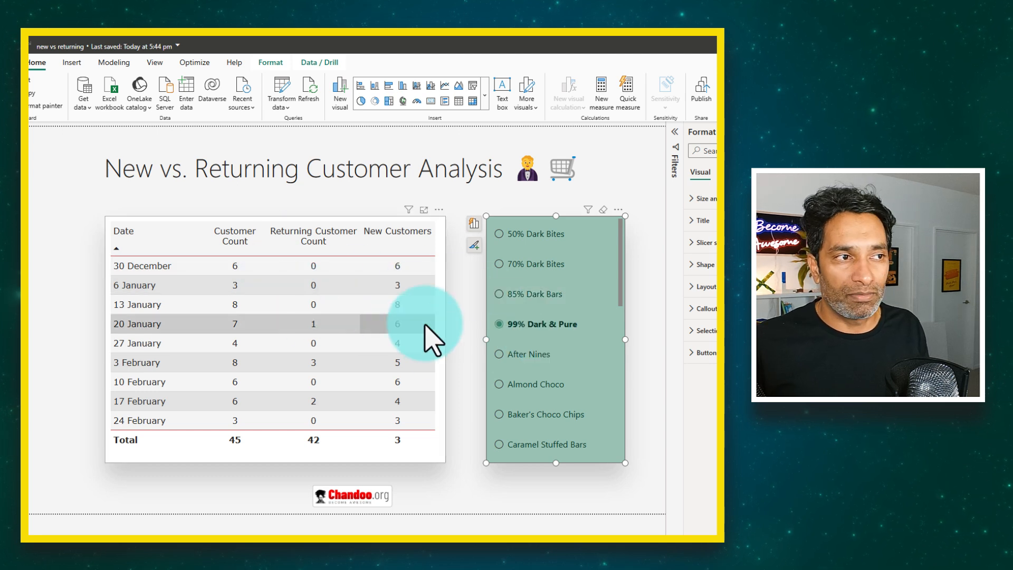
mouse_move(510, 339)
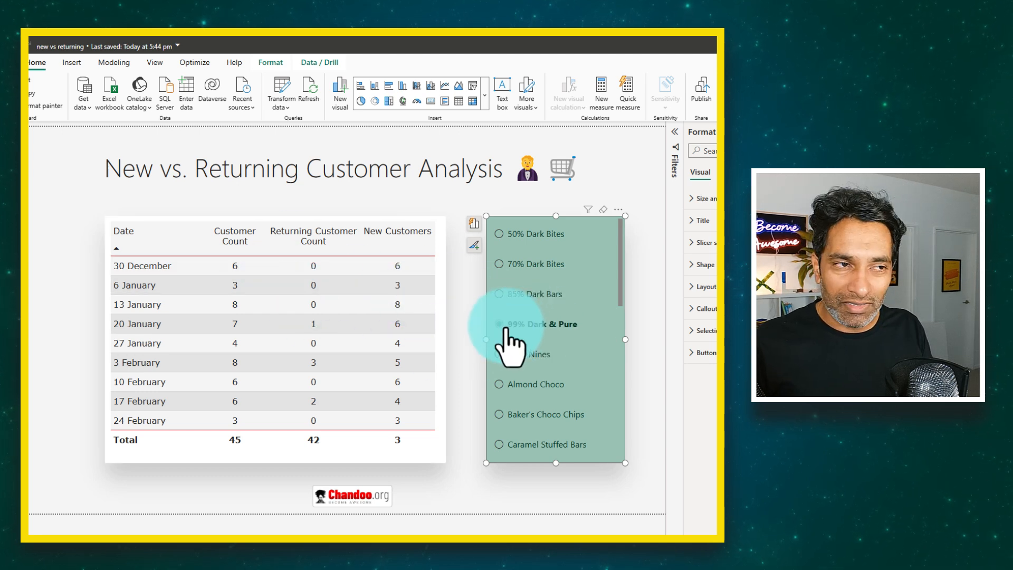
click(498, 324)
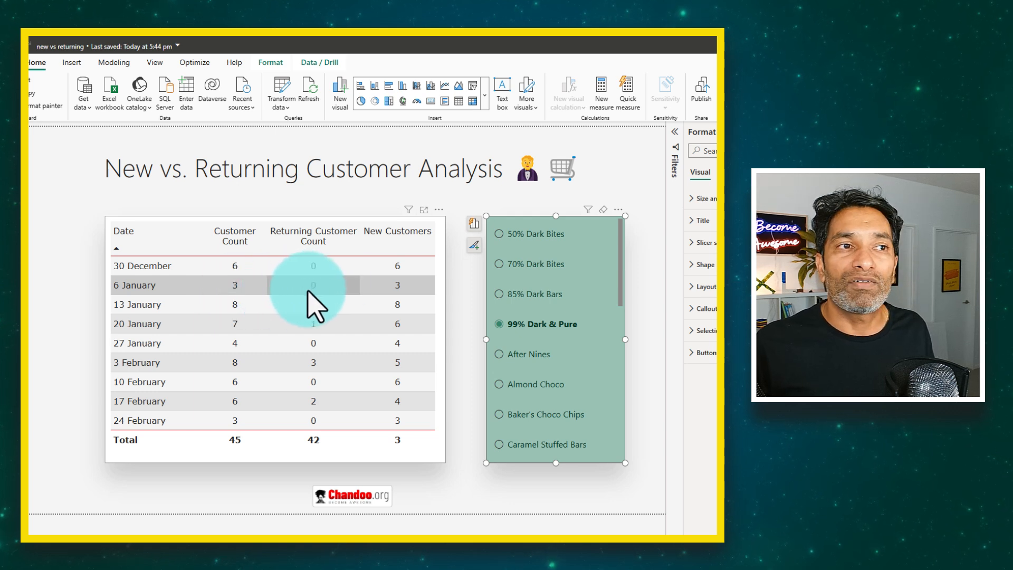
mouse_move(268, 333)
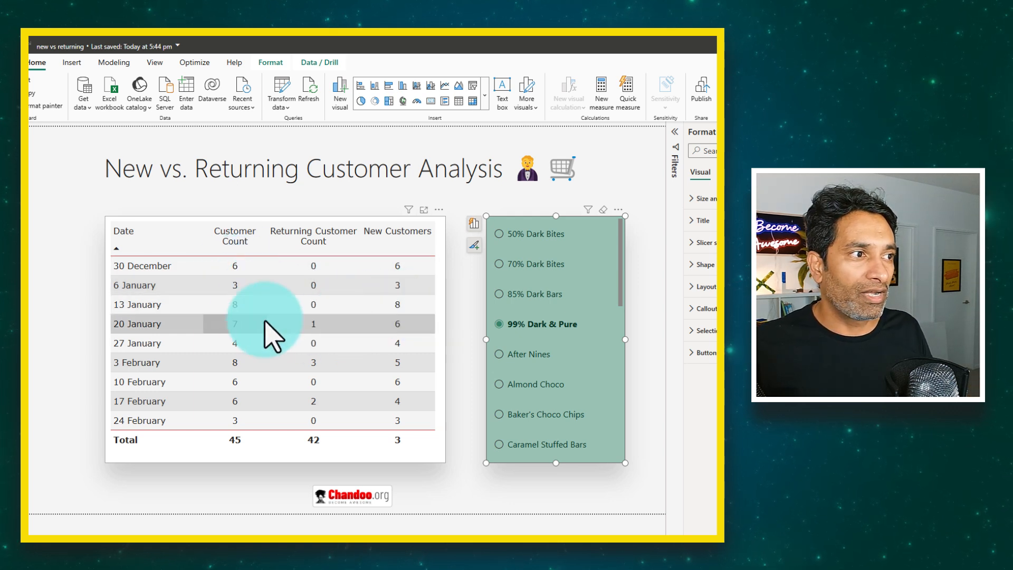
mouse_move(242, 319)
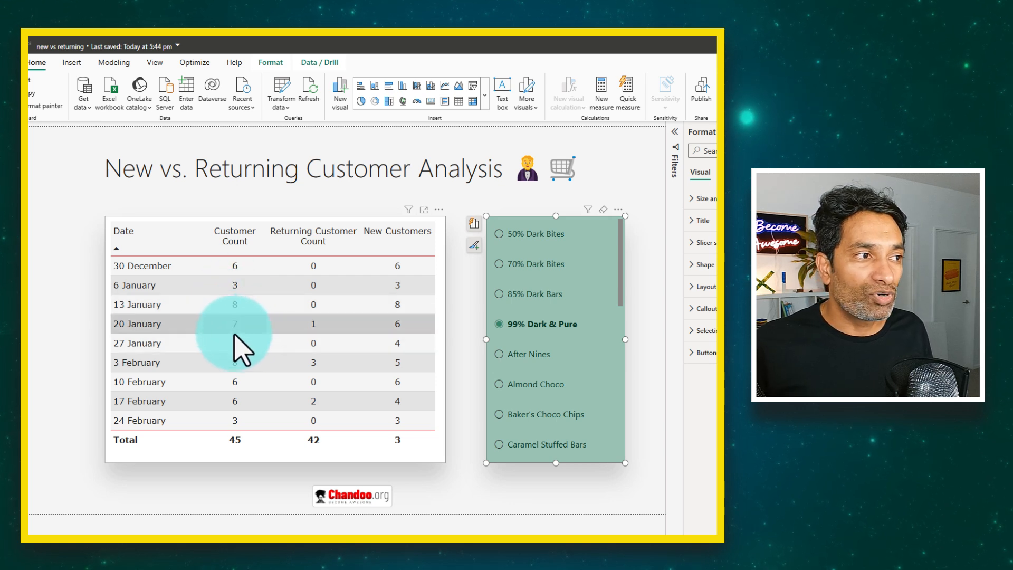
mouse_move(307, 336)
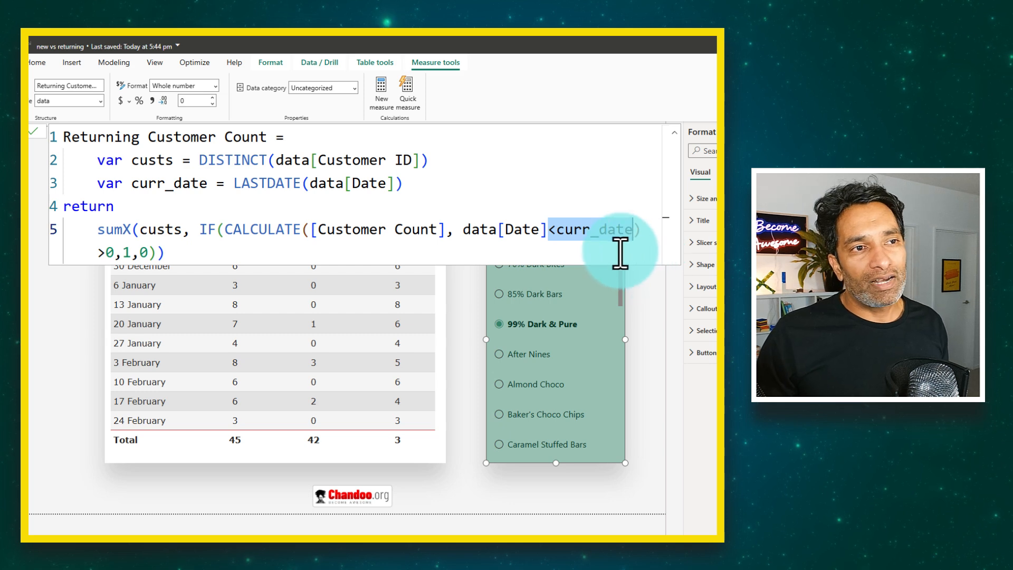
mouse_move(630, 291)
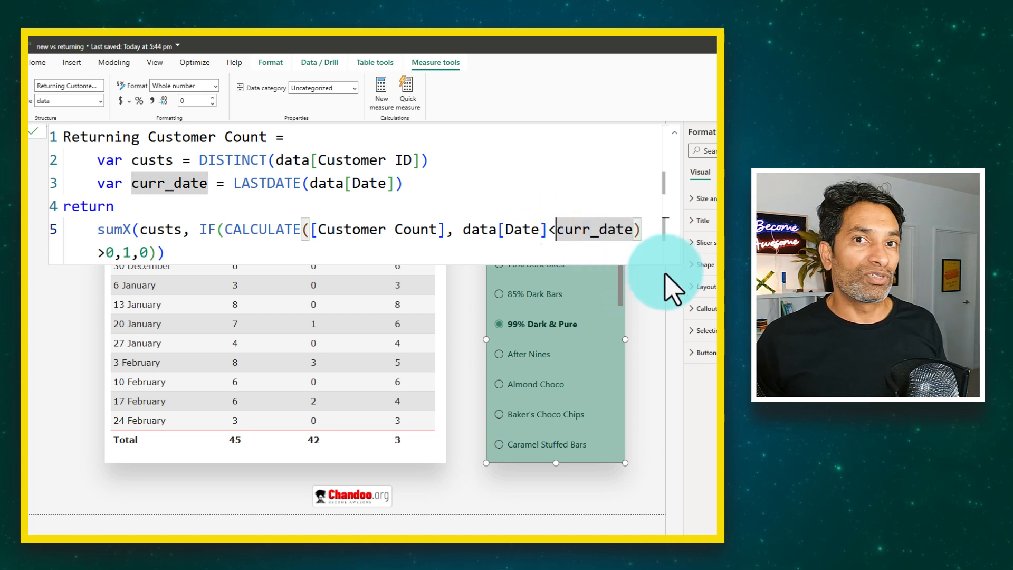
mouse_move(530, 233)
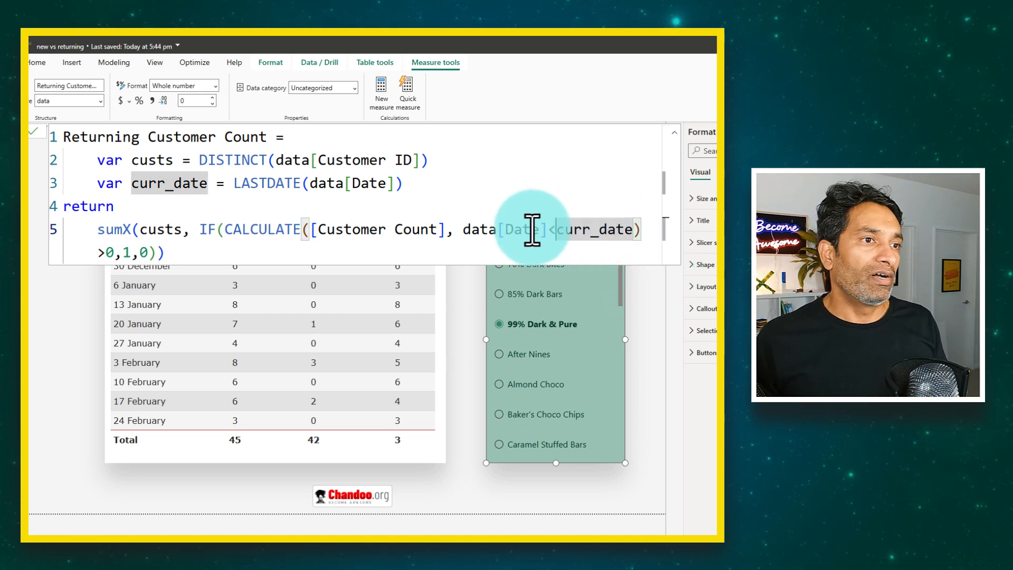
mouse_move(636, 230)
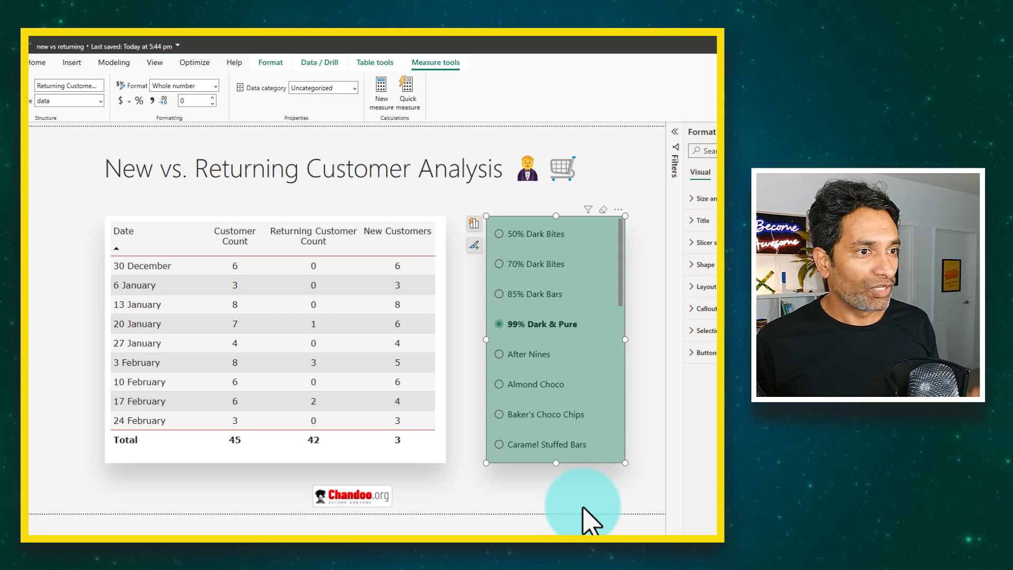
mouse_move(584, 514)
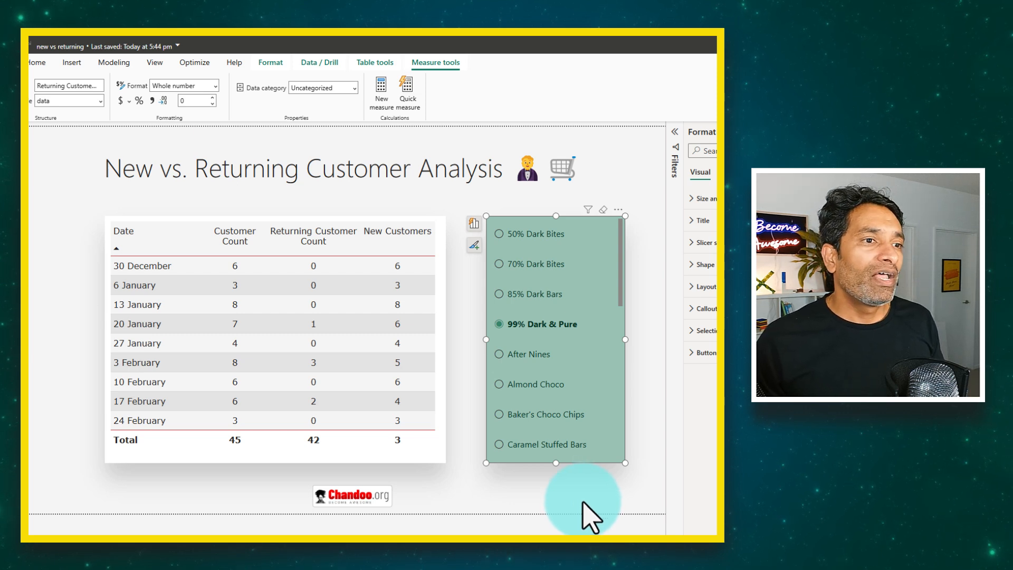
mouse_move(584, 478)
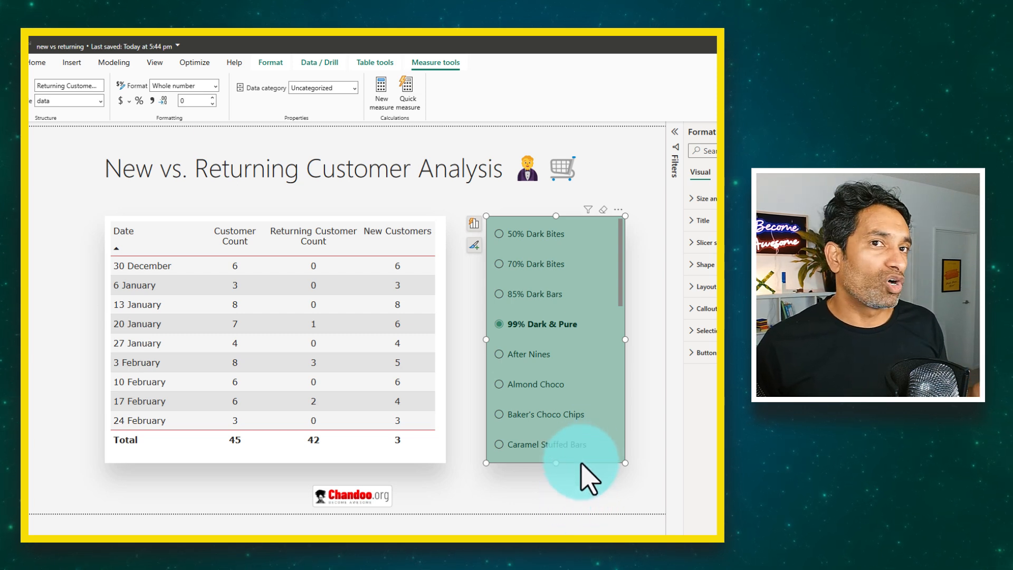
mouse_move(585, 507)
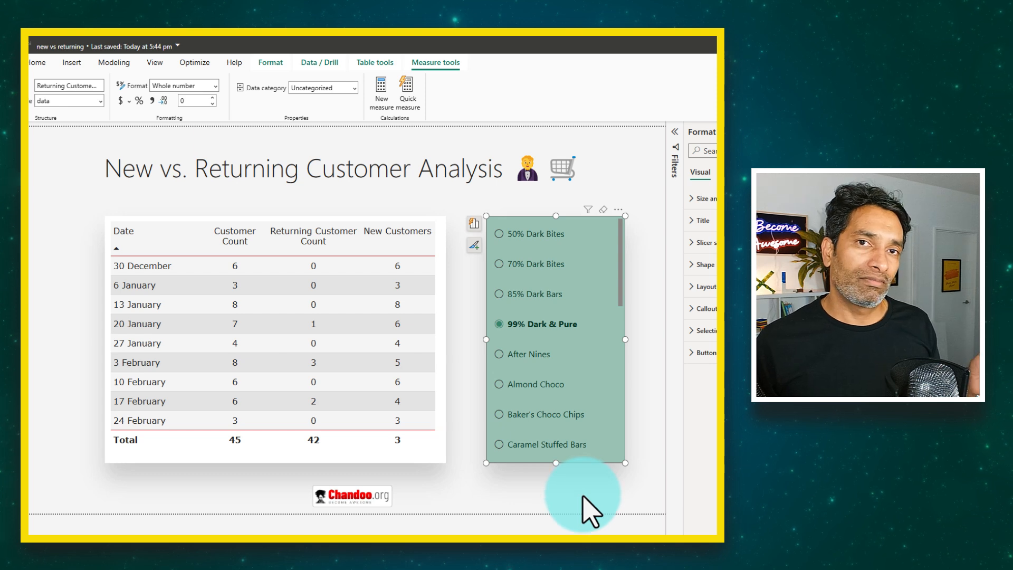
mouse_move(588, 507)
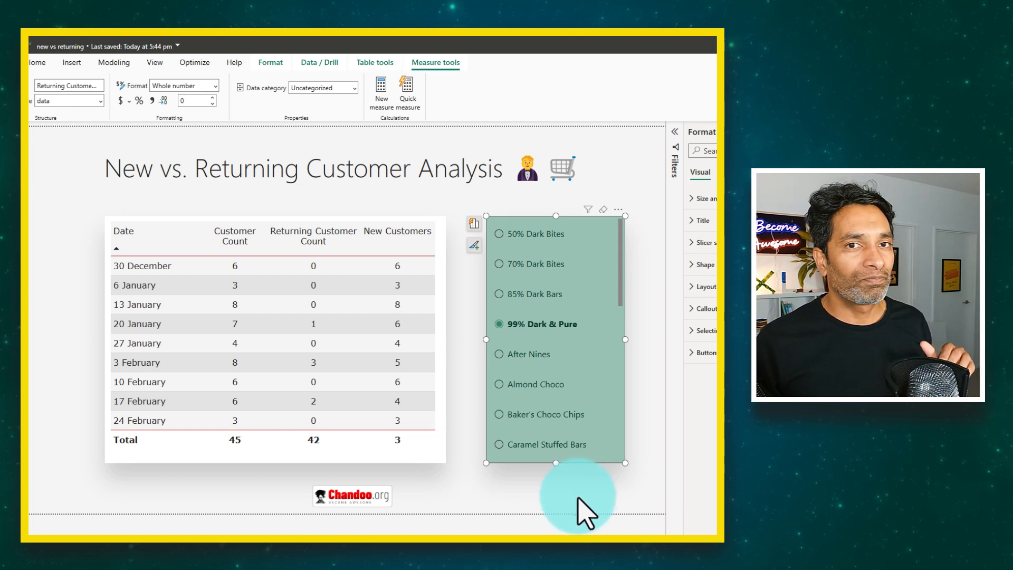
mouse_move(580, 511)
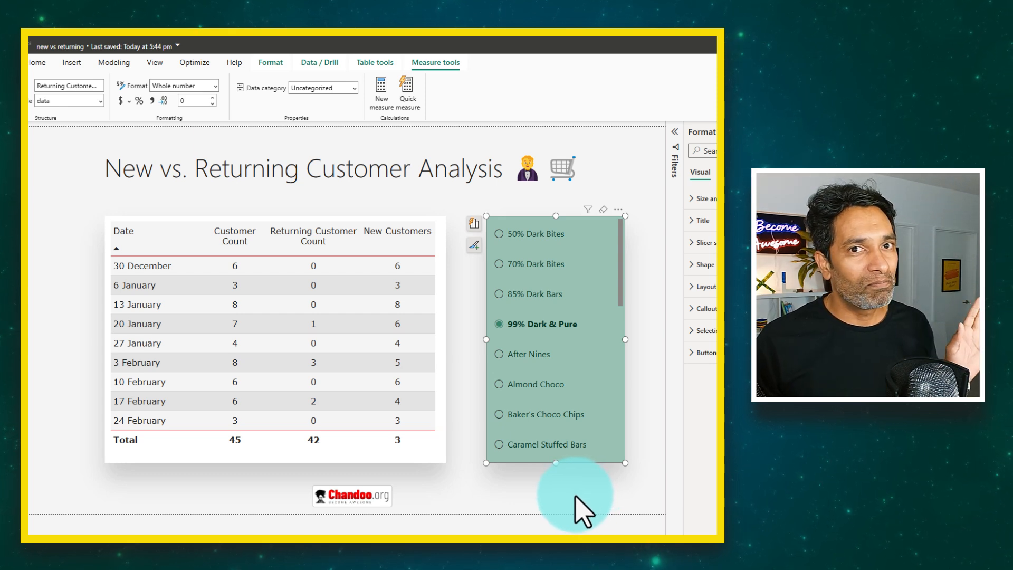